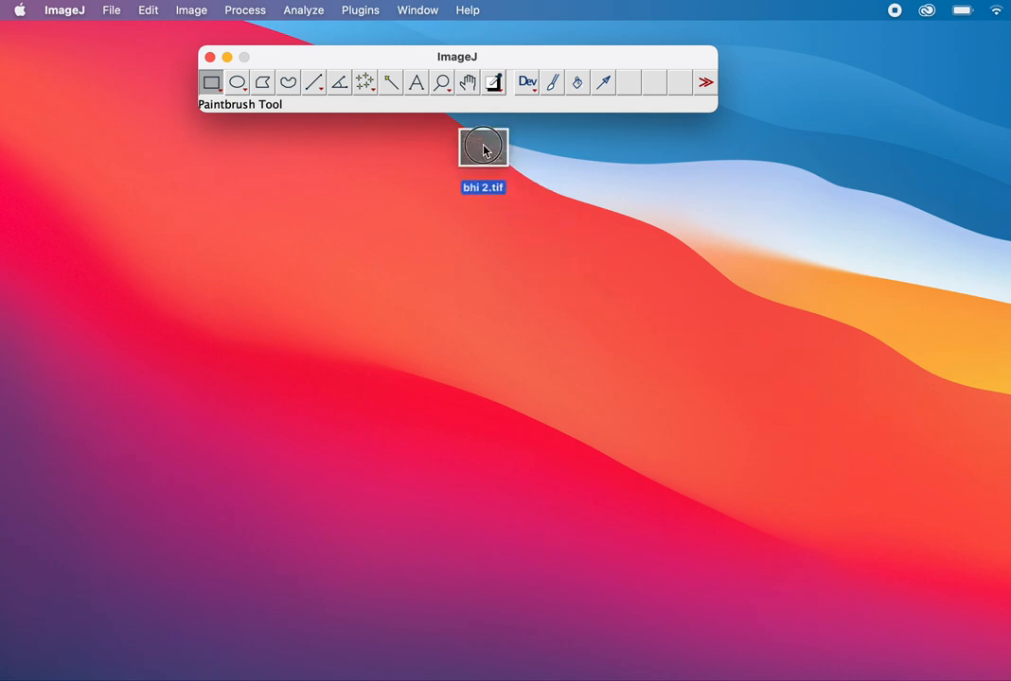
Open bhi 2.tif from the desktop in ImageJ
double_click(483, 148)
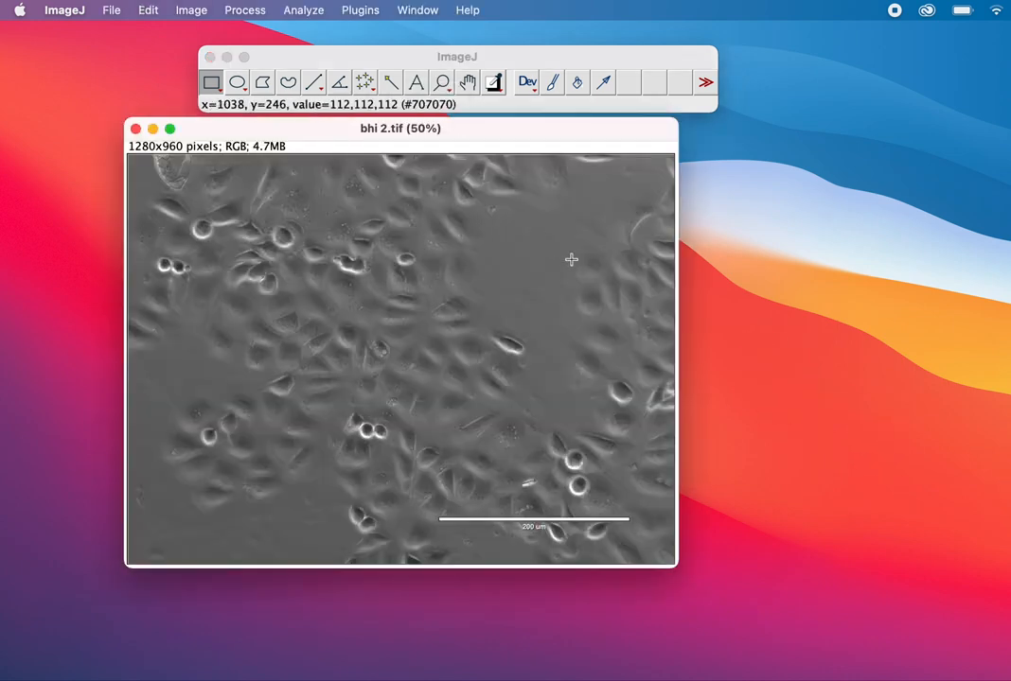
mouse_move(791, 295)
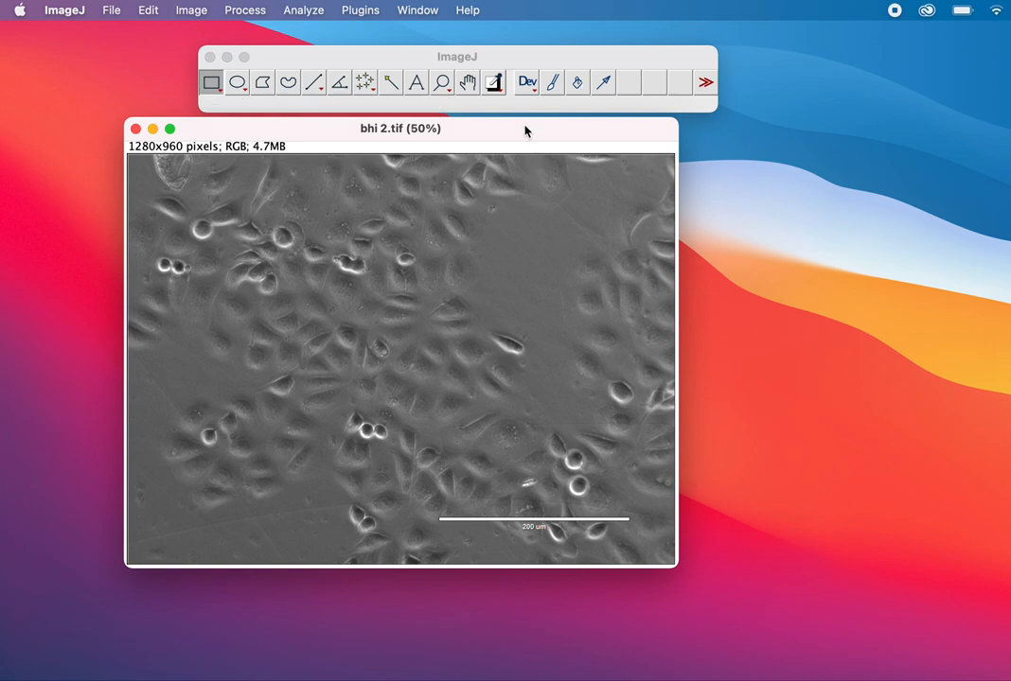
mouse_move(485, 232)
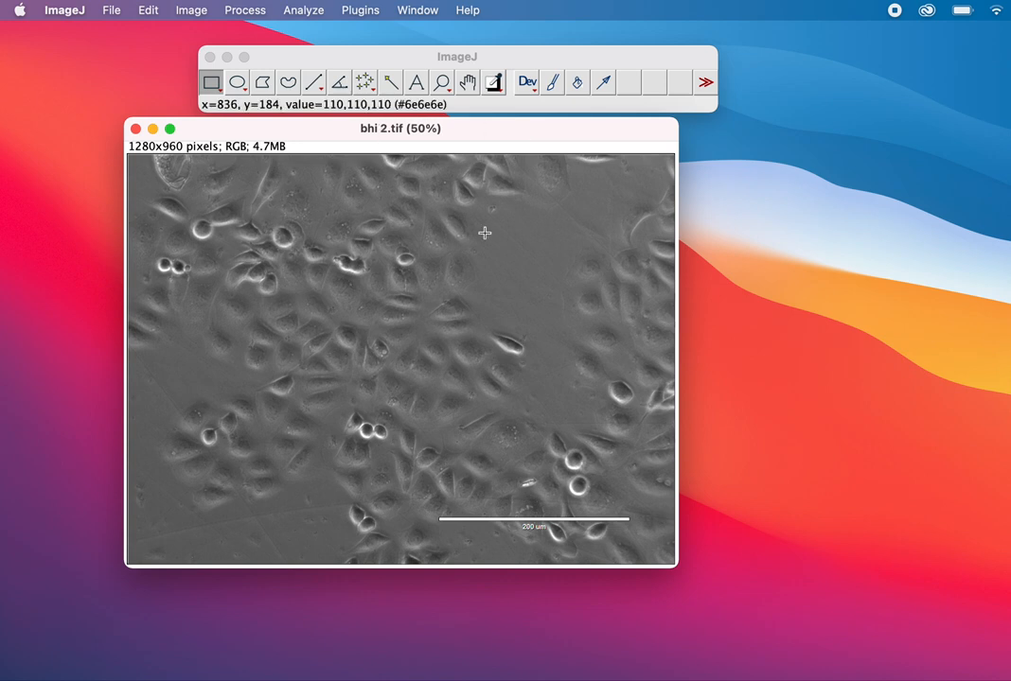
mouse_move(491, 518)
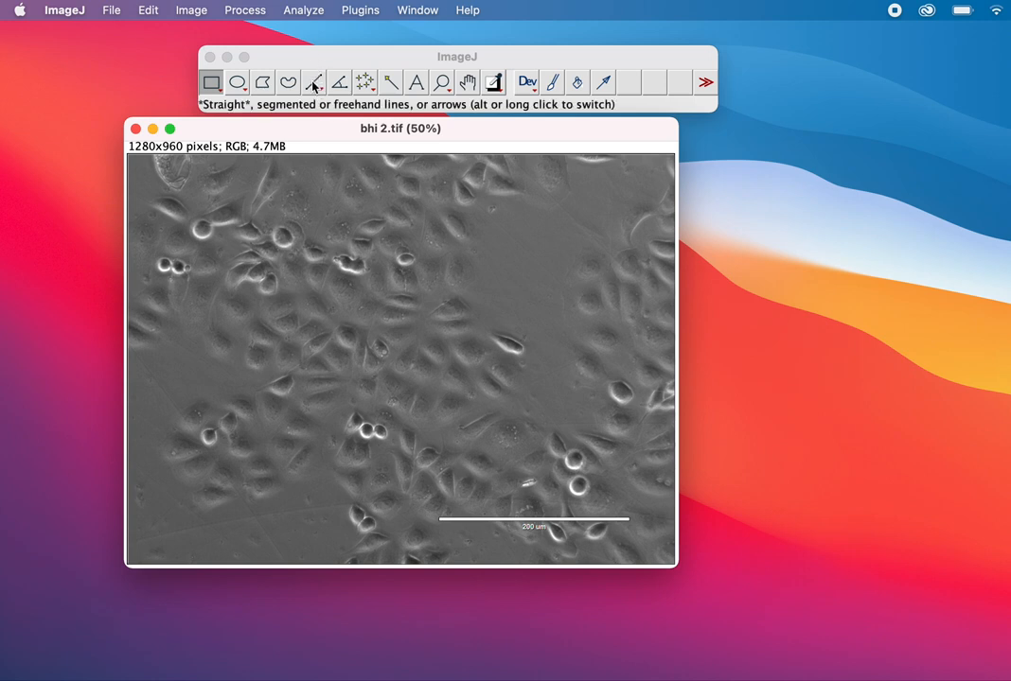
Draw a straight line along the existing 200 µm scale bar, about 442 pixels long
left_click(313, 82)
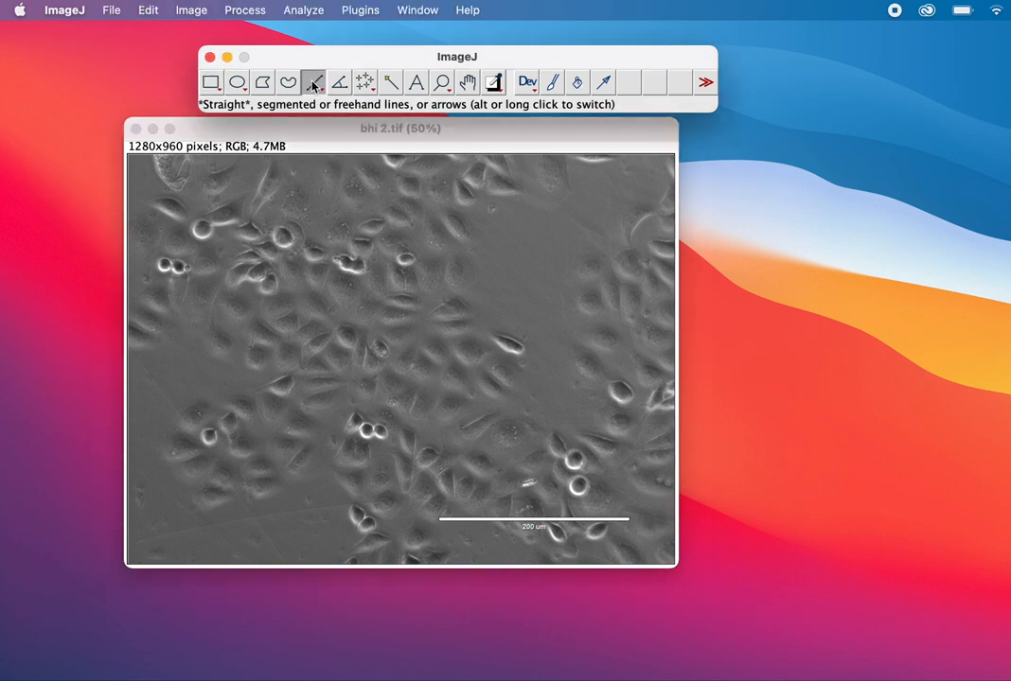
mouse_move(422, 490)
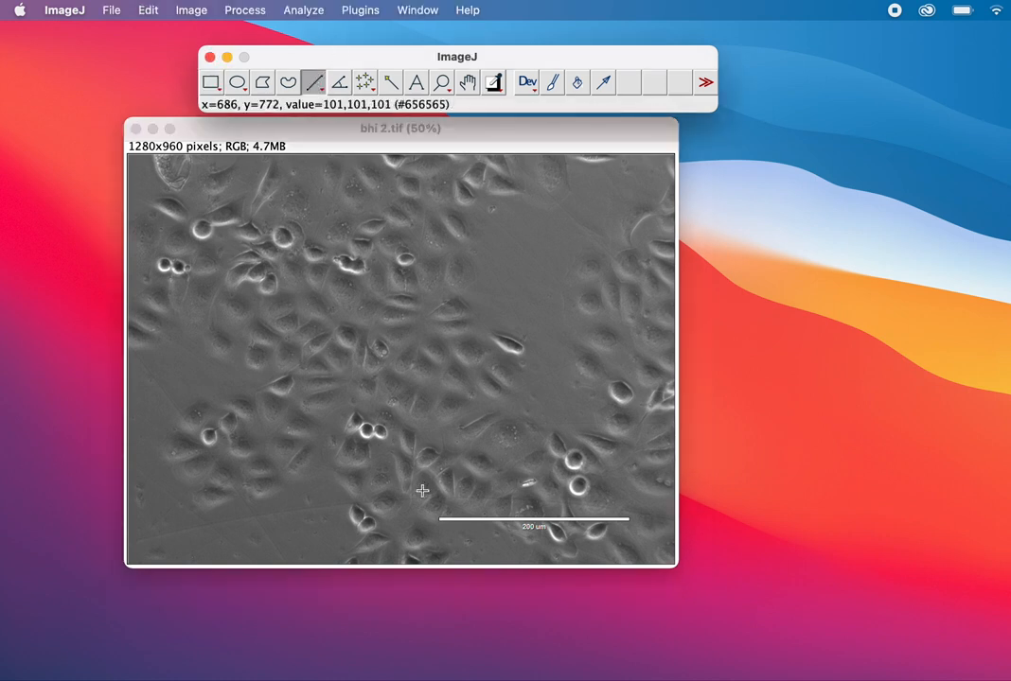
mouse_move(438, 521)
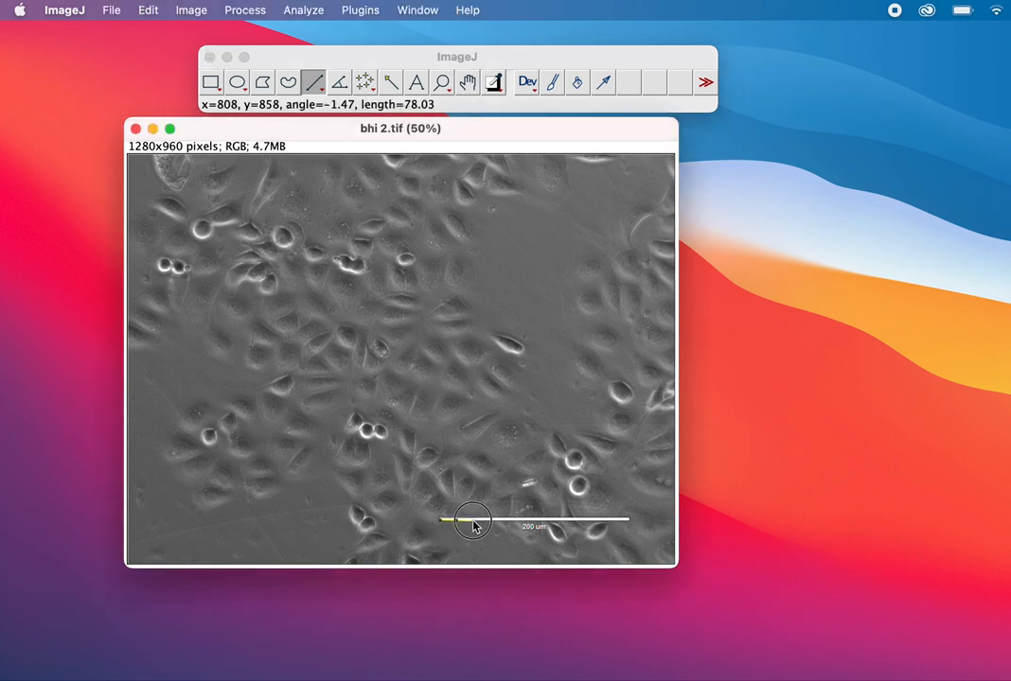
left_click_drag(473, 521, 627, 521)
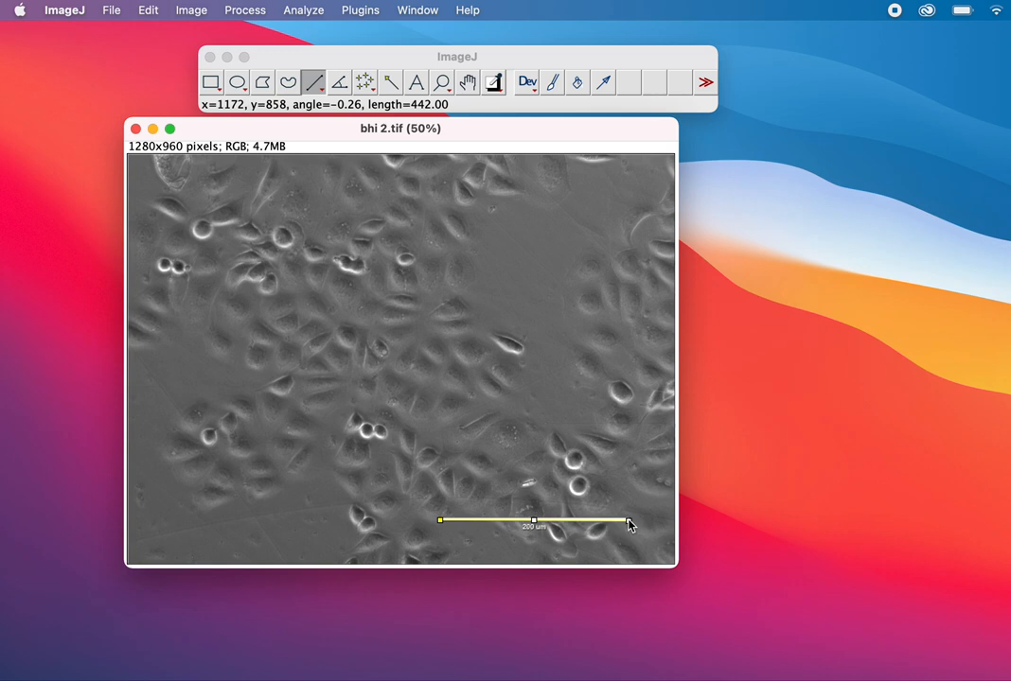
mouse_move(387, 225)
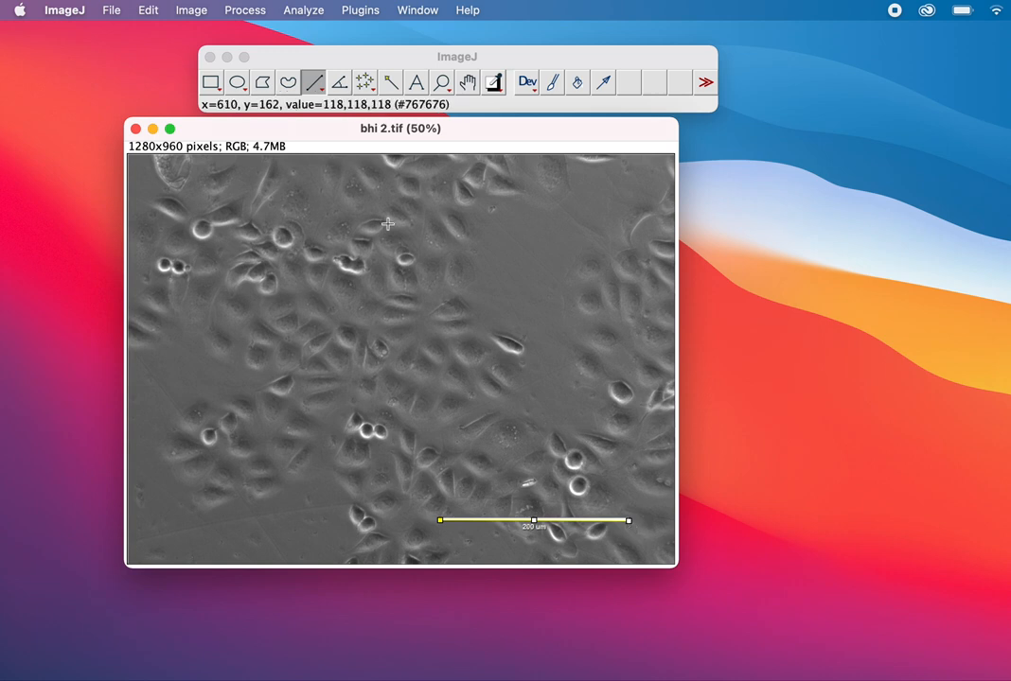
Open Analyze > Set Scale with the 442.0045-pixel measured distance prefilled
left_click(303, 10)
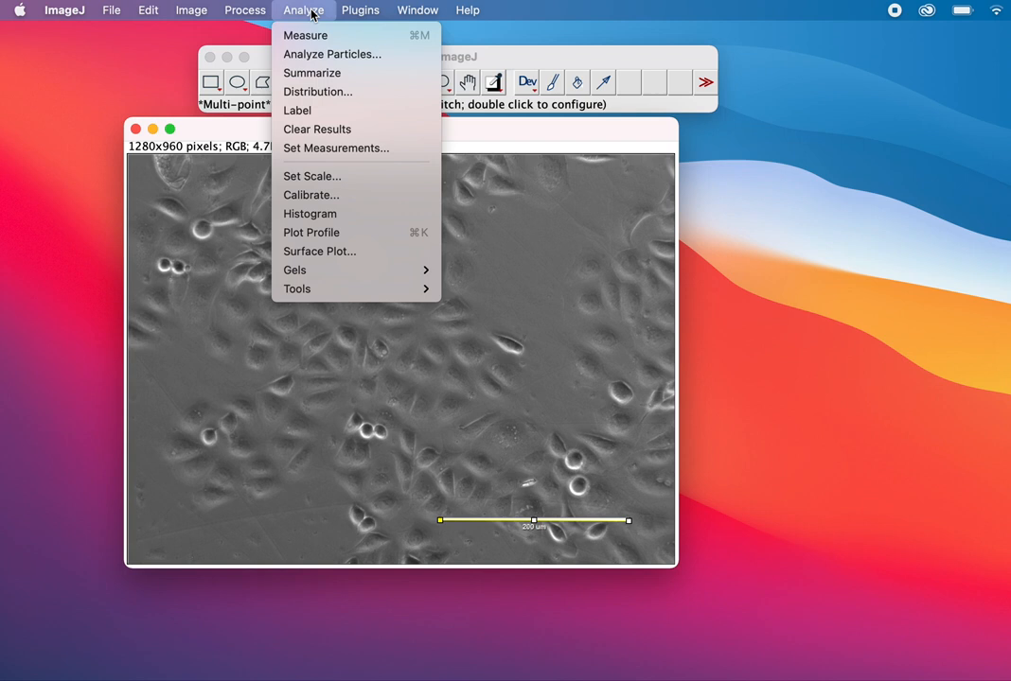
mouse_move(311, 177)
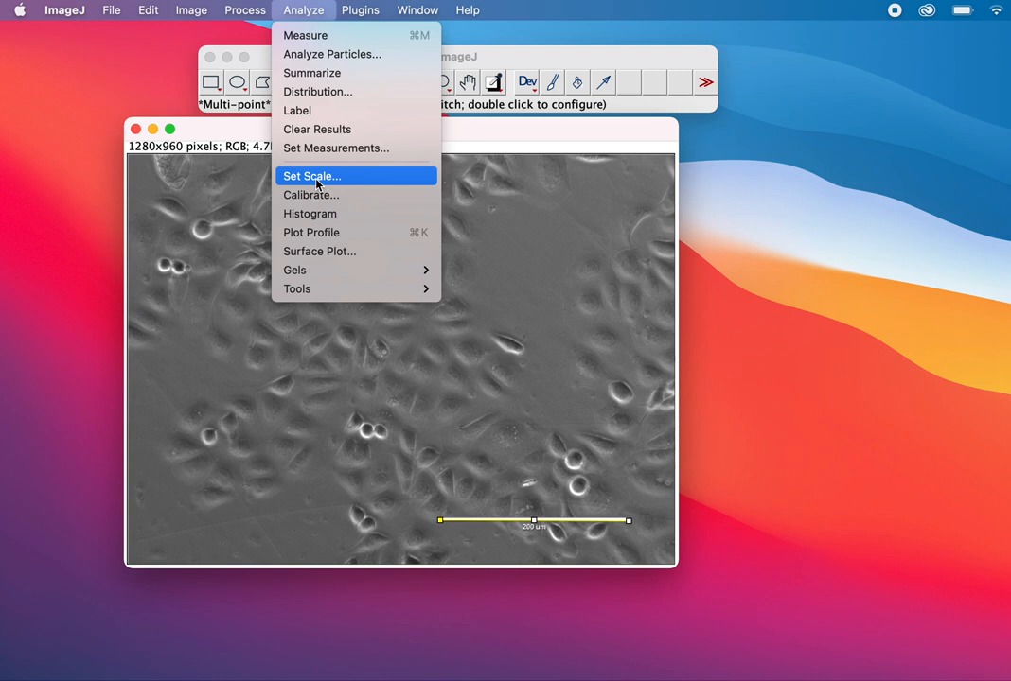
left_click(310, 176)
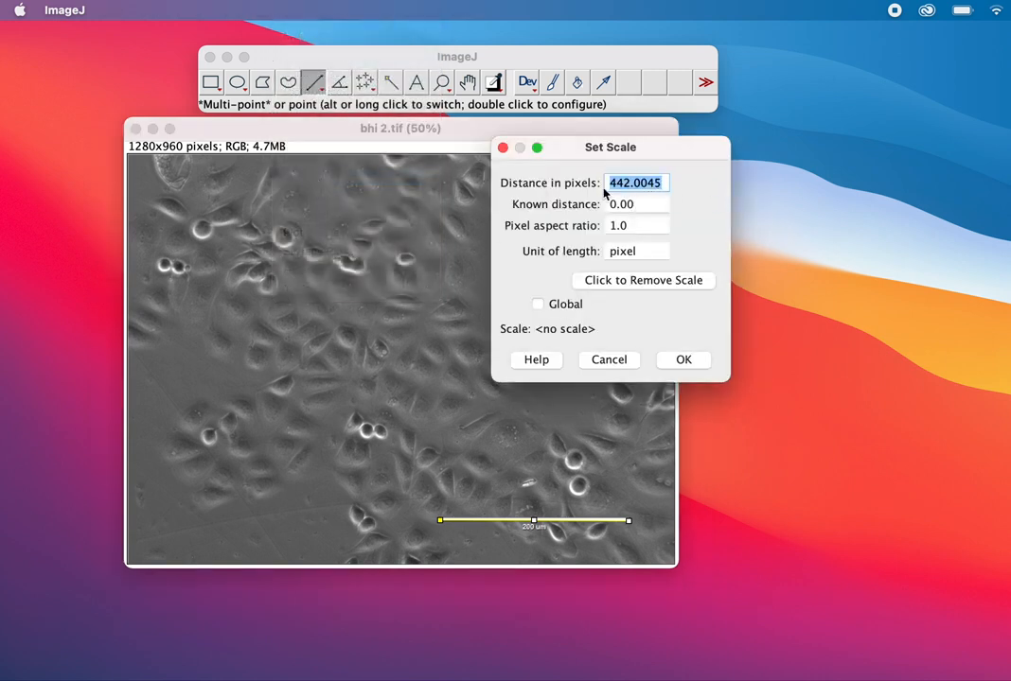
left_click(620, 183)
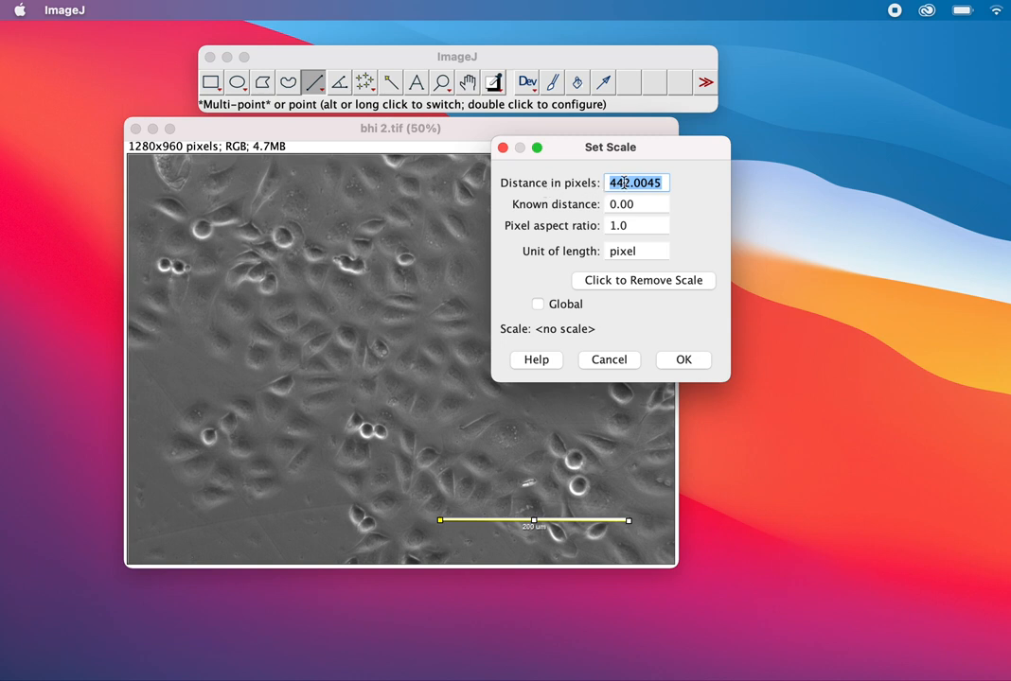
mouse_move(421, 347)
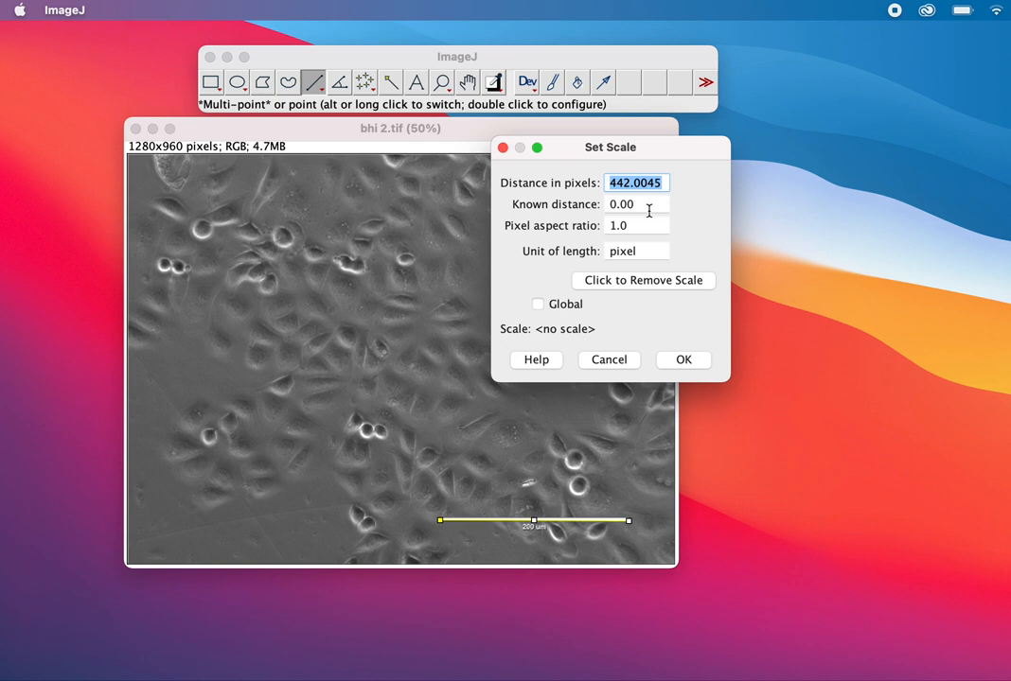
Enter a known distance of 200 in um, giving 2.21 pixels per um
left_click(636, 204)
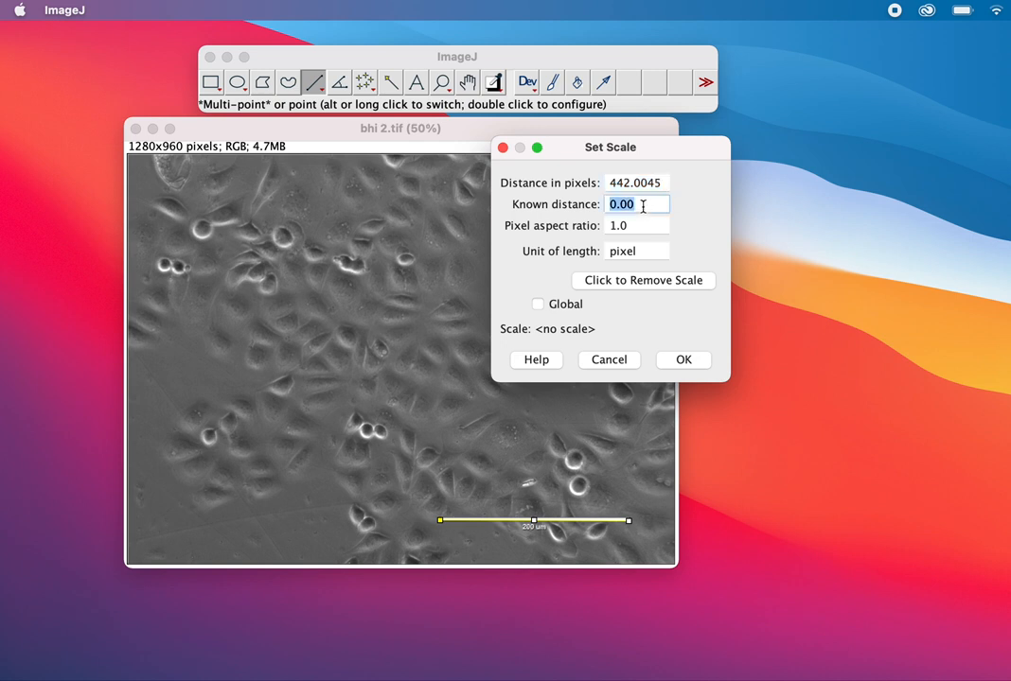
type("200")
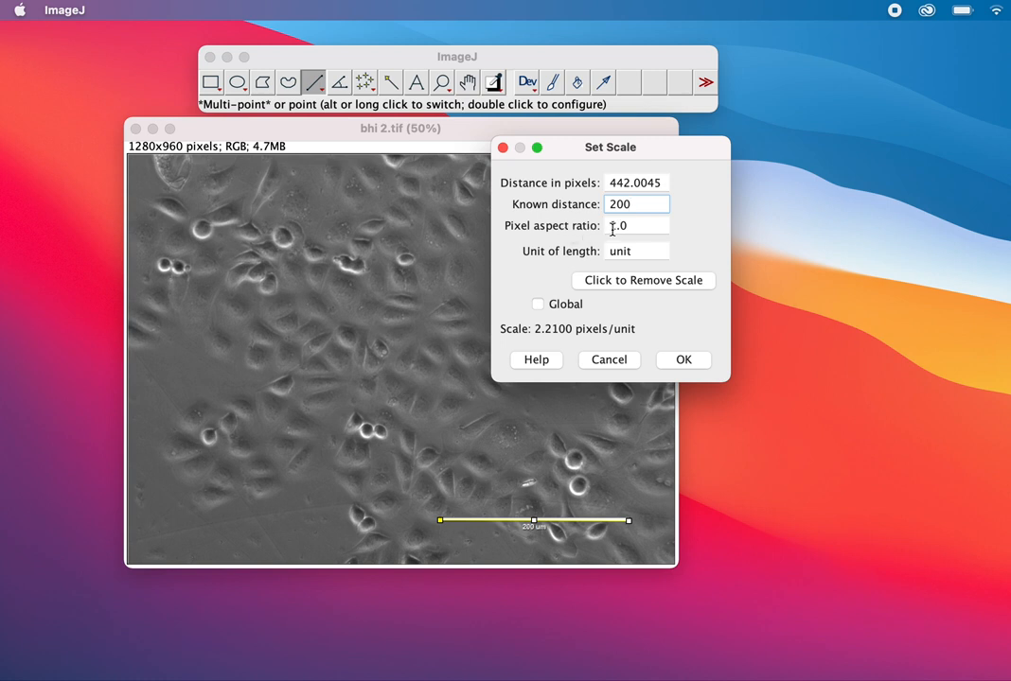
mouse_move(753, 312)
type("u")
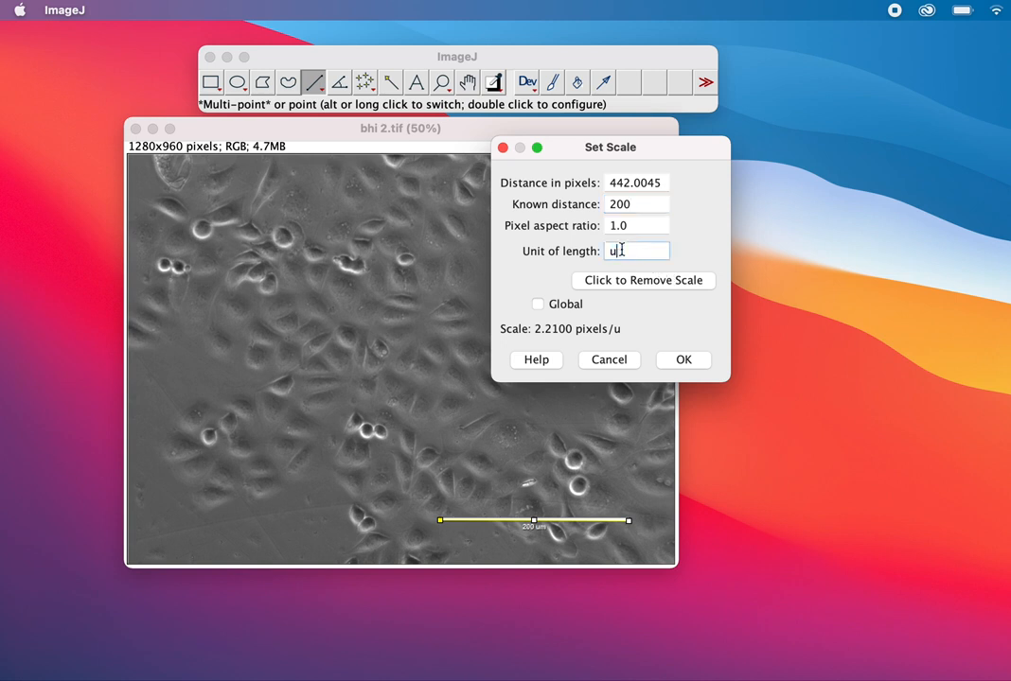
type("m")
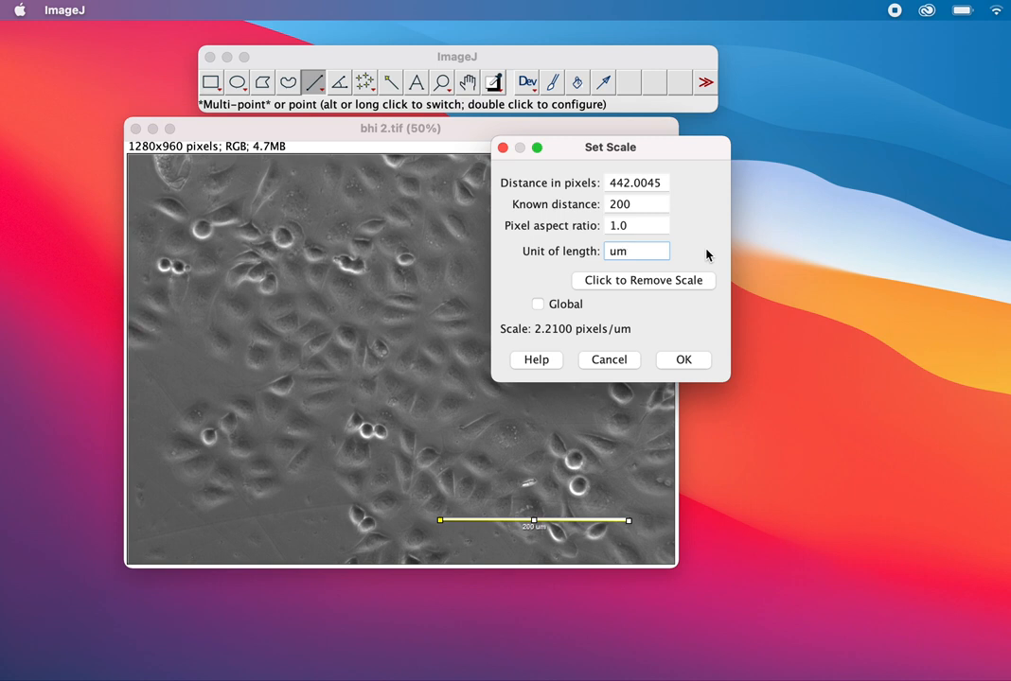
mouse_move(568, 310)
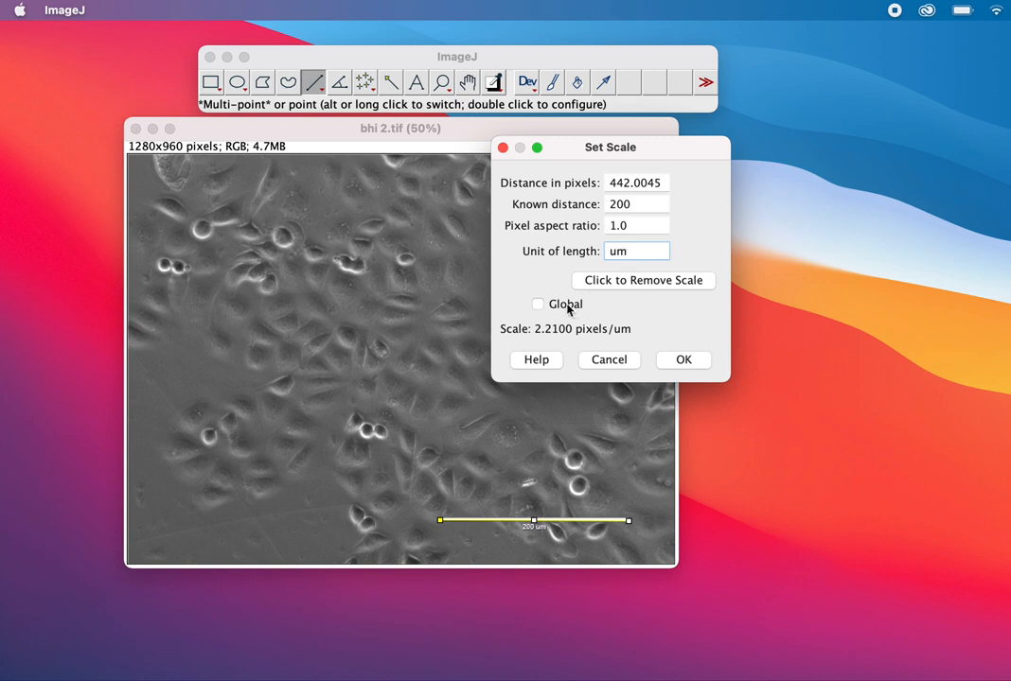
left_click(538, 304)
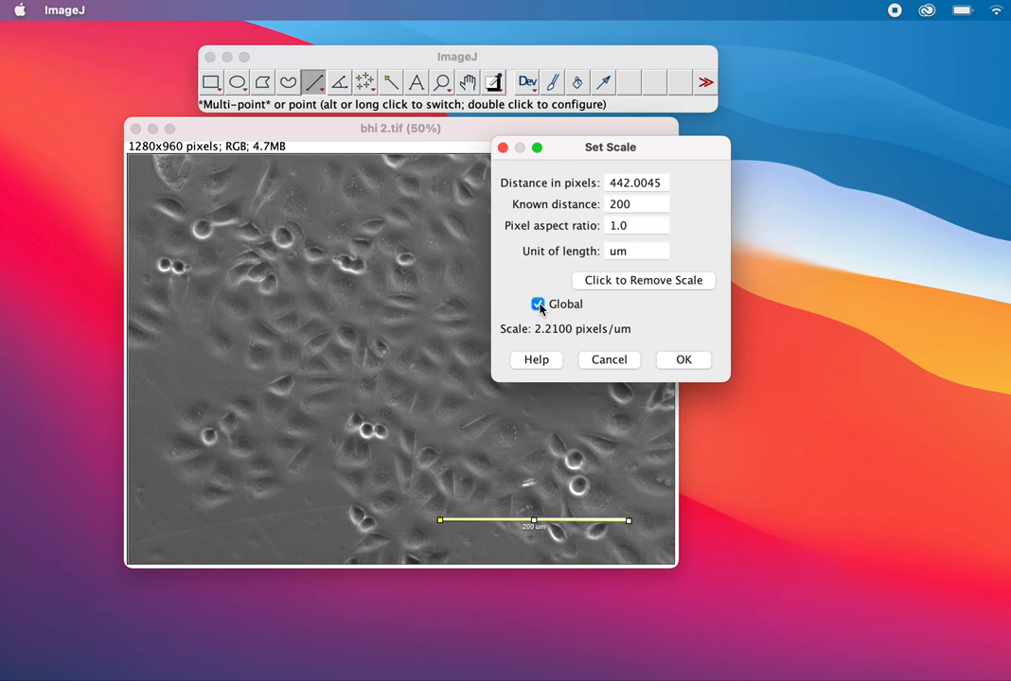
left_click(538, 304)
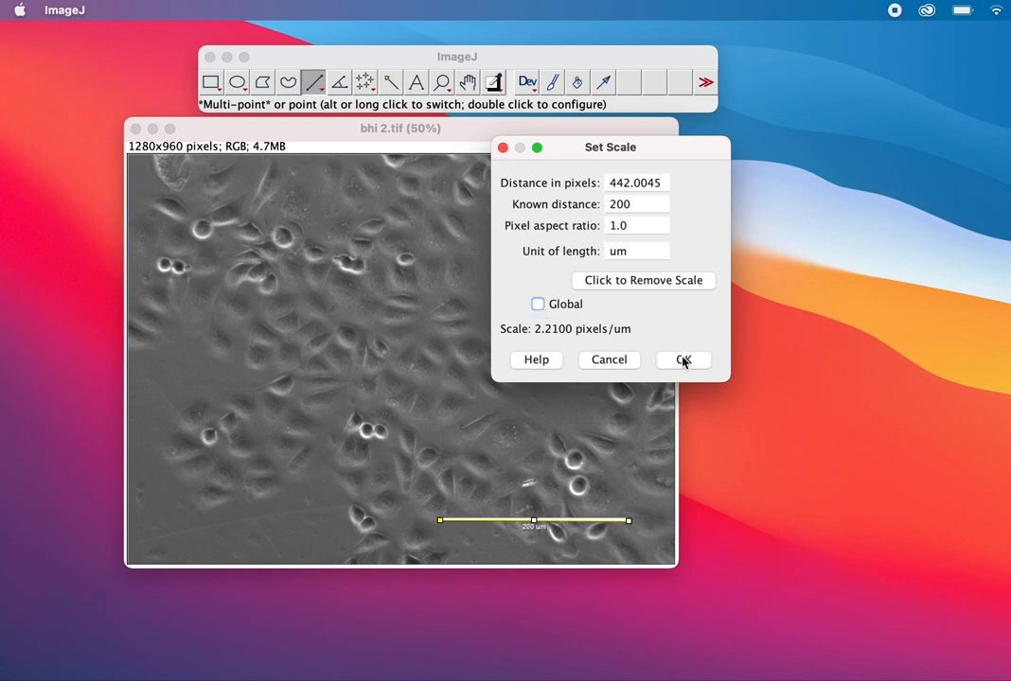
left_click(683, 360)
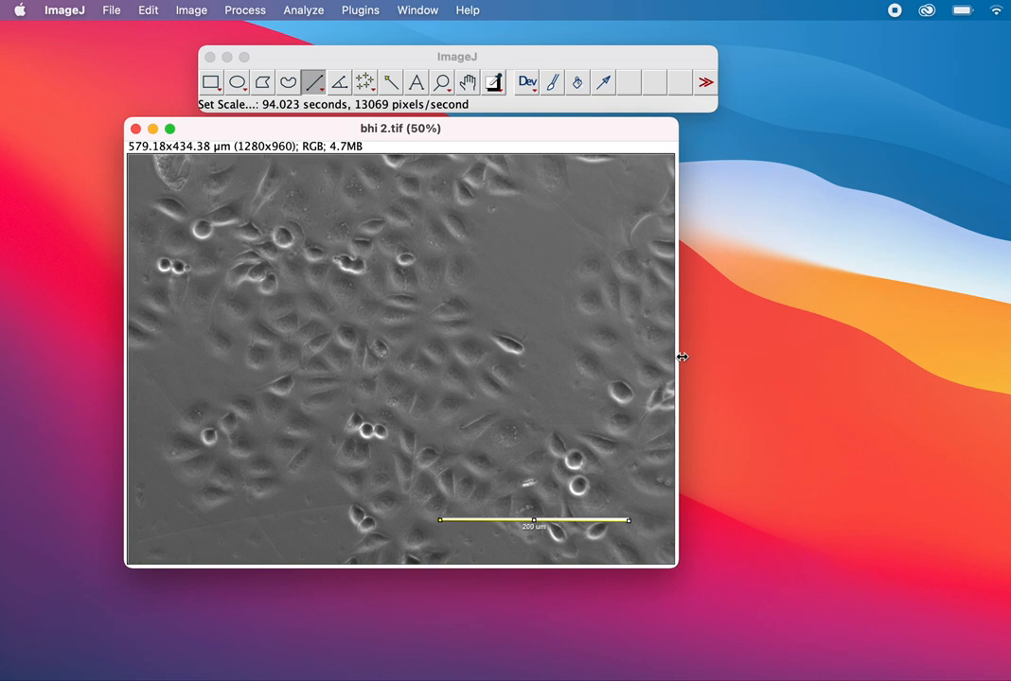
mouse_move(445, 462)
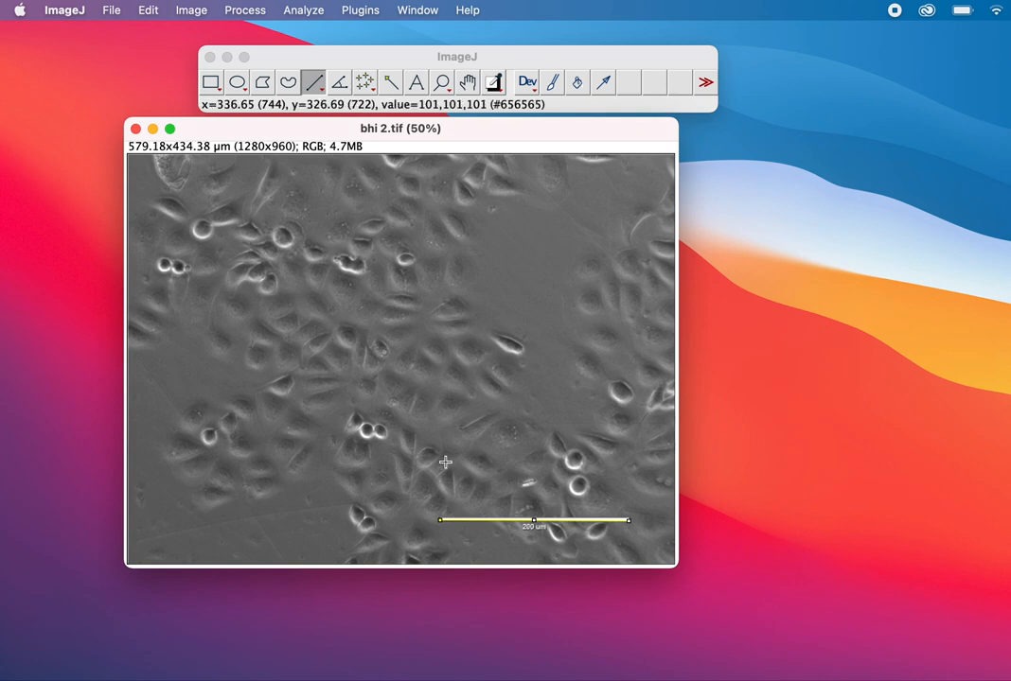
mouse_move(476, 414)
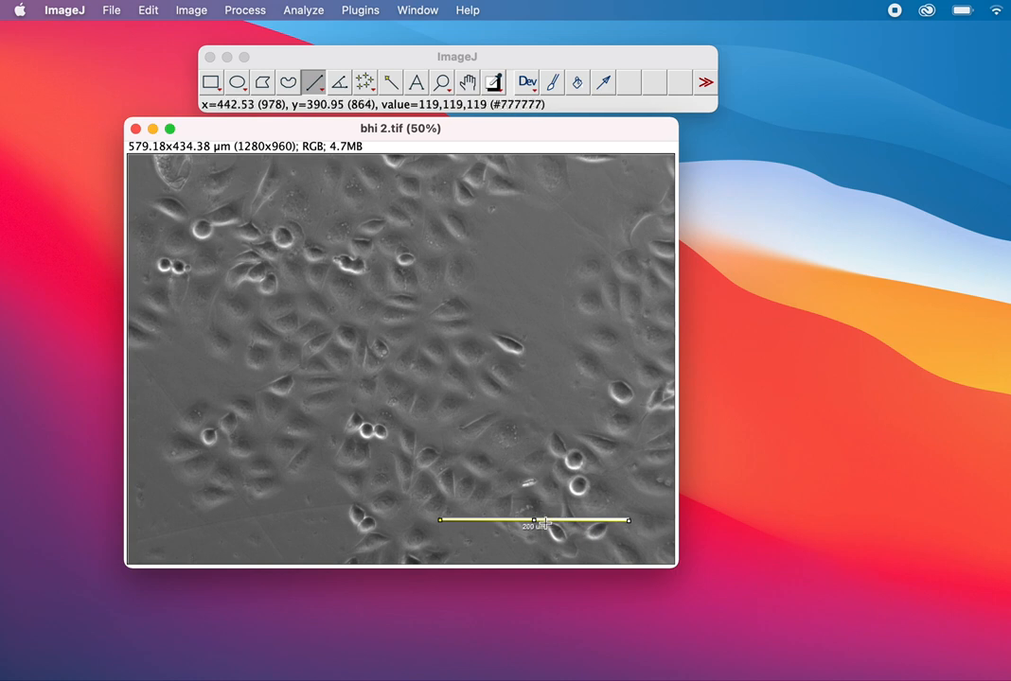
mouse_move(566, 492)
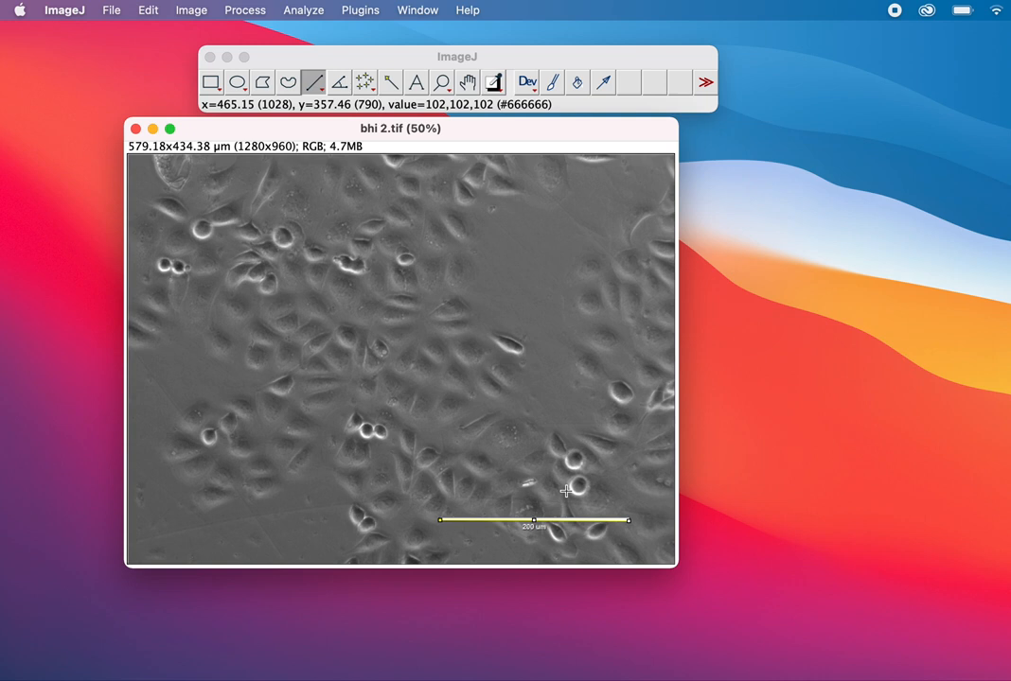
mouse_move(610, 530)
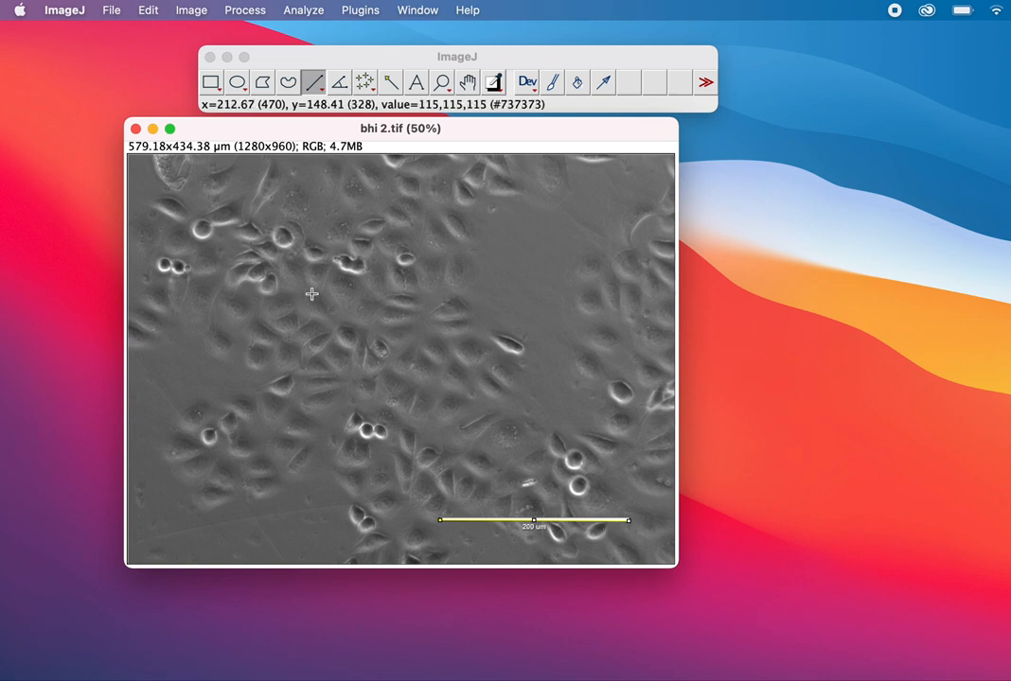
Select a rectangle over the upper-left cells and crop to 816×692 pixels
left_click(211, 83)
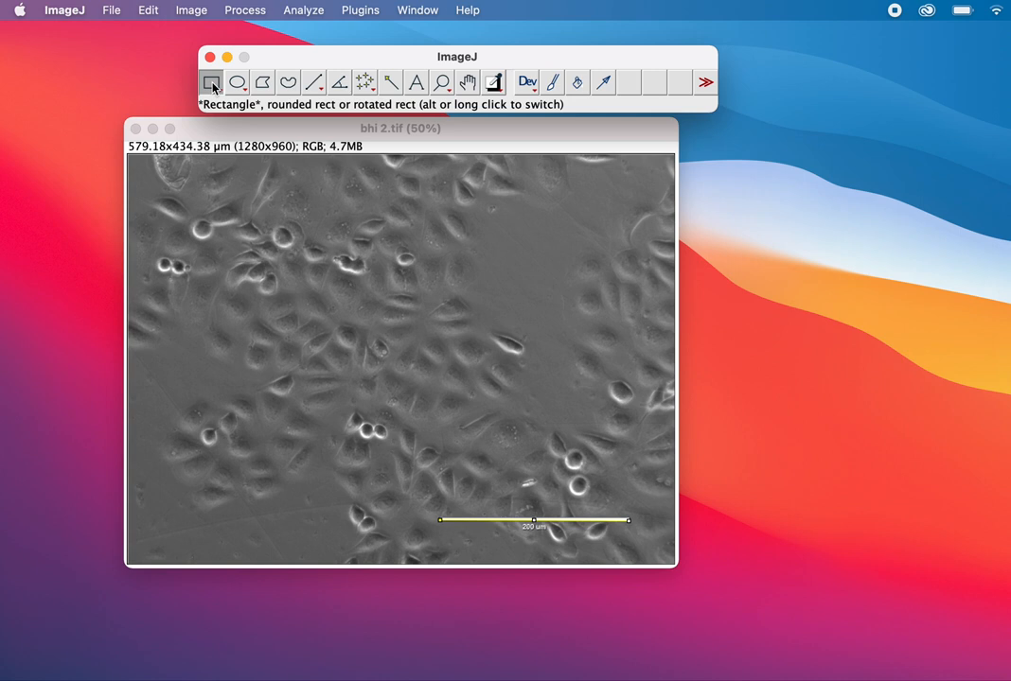
mouse_move(159, 195)
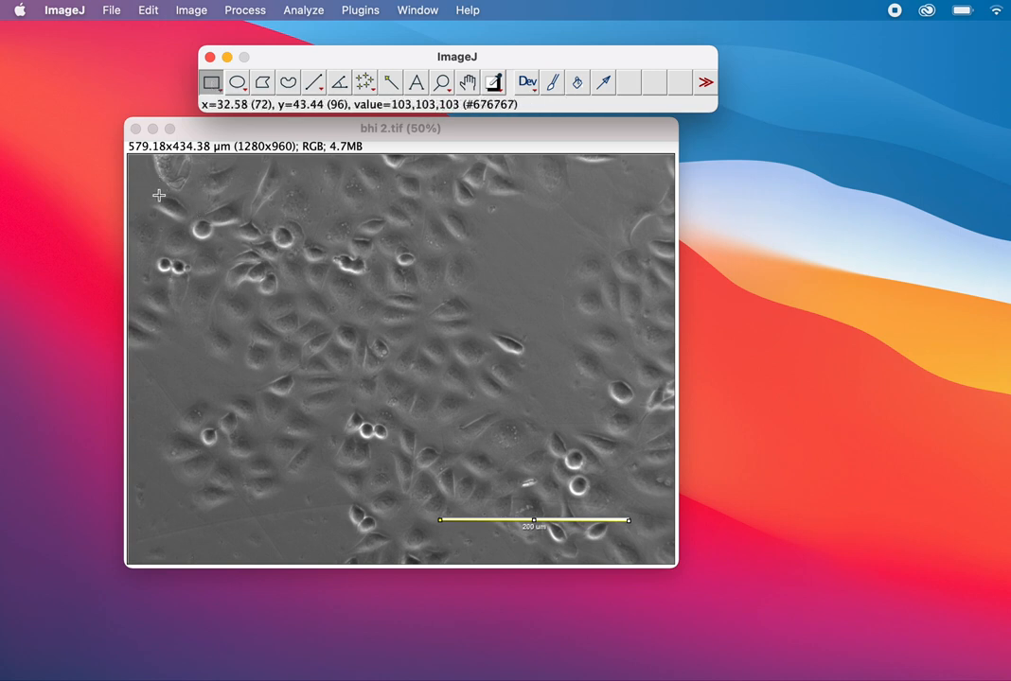
mouse_move(147, 195)
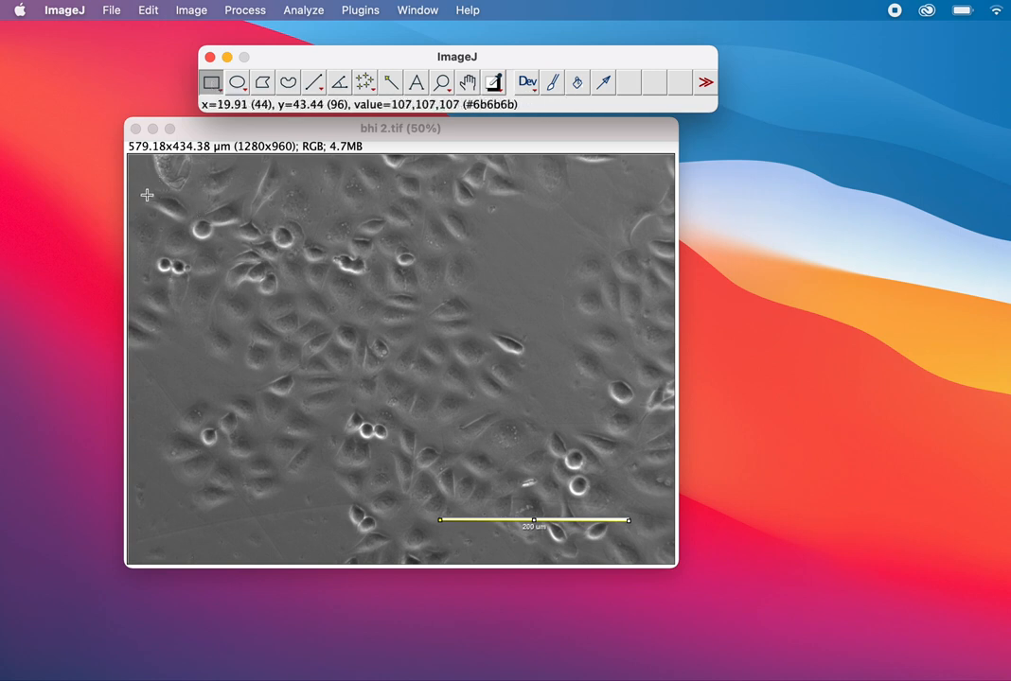
left_click_drag(146, 196, 537, 473)
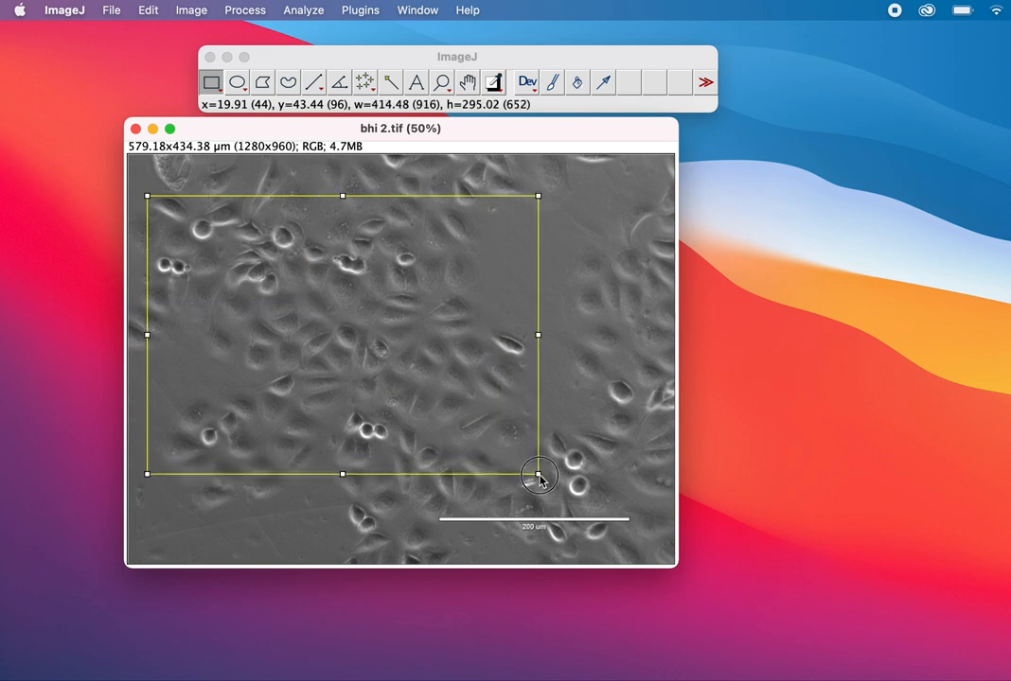
left_click_drag(540, 473, 496, 490)
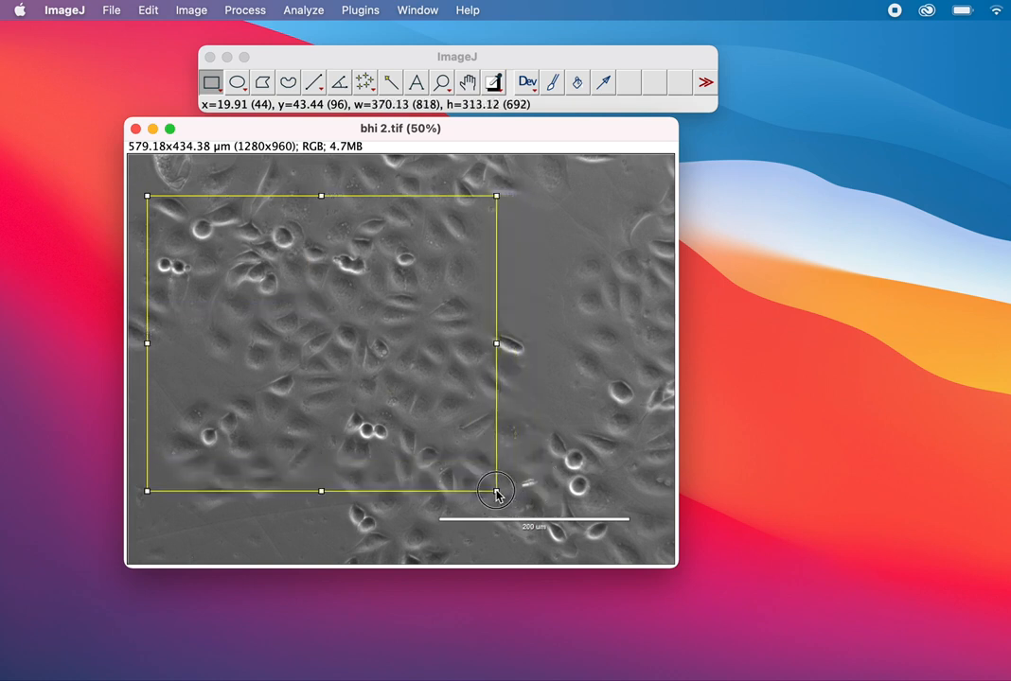
left_click_drag(496, 491, 494, 492)
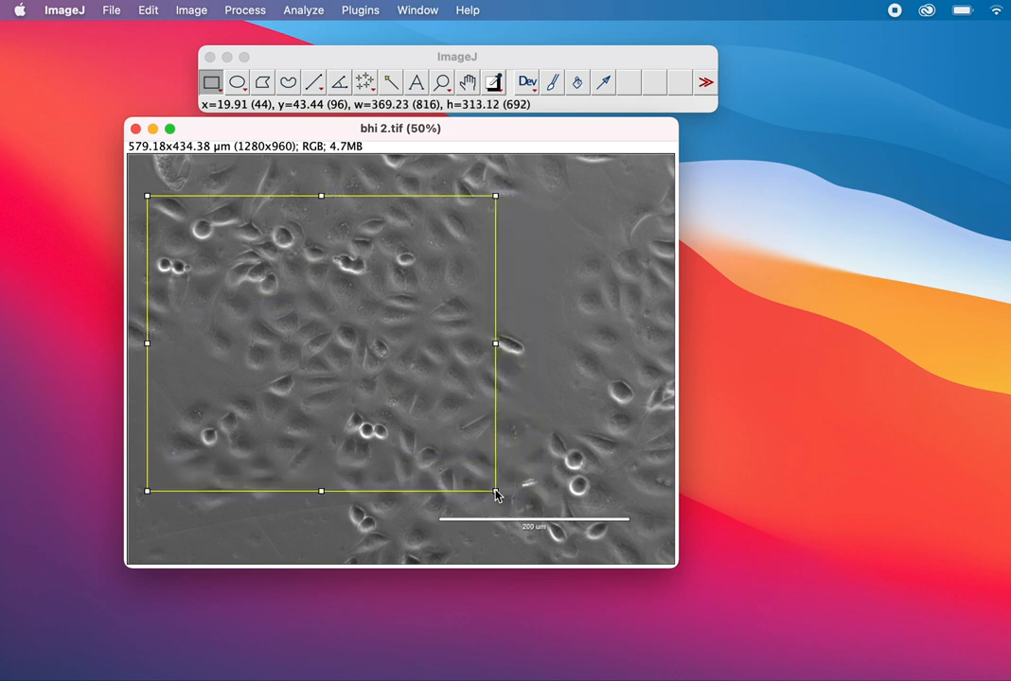
left_click(190, 10)
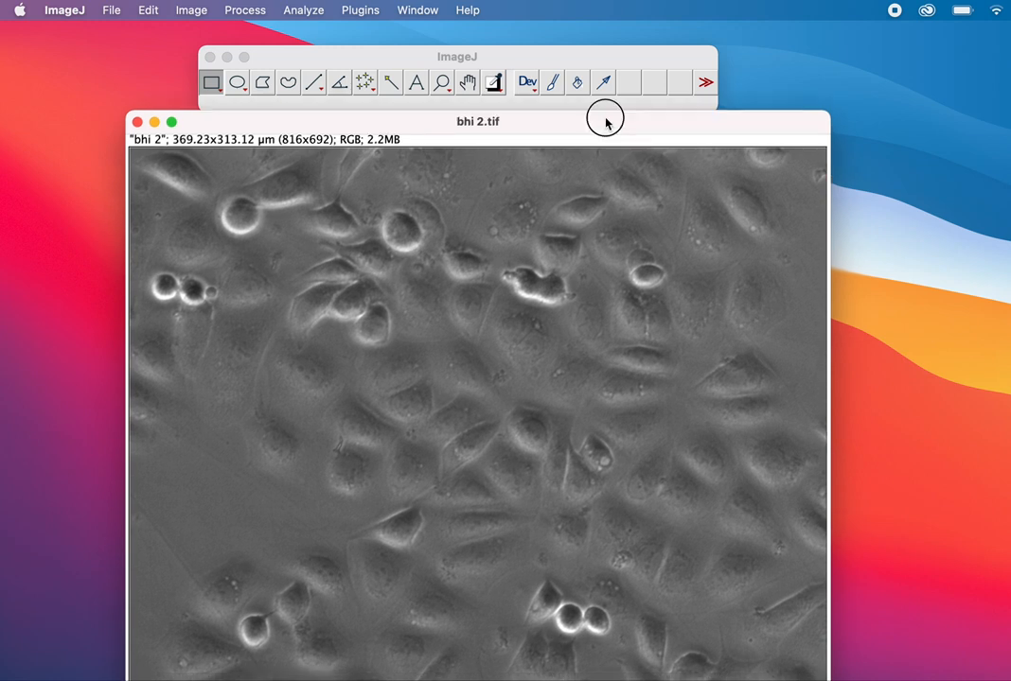
Move the cropped 816×692 image window toward the top and open Analyze
left_click_drag(478, 121, 515, 44)
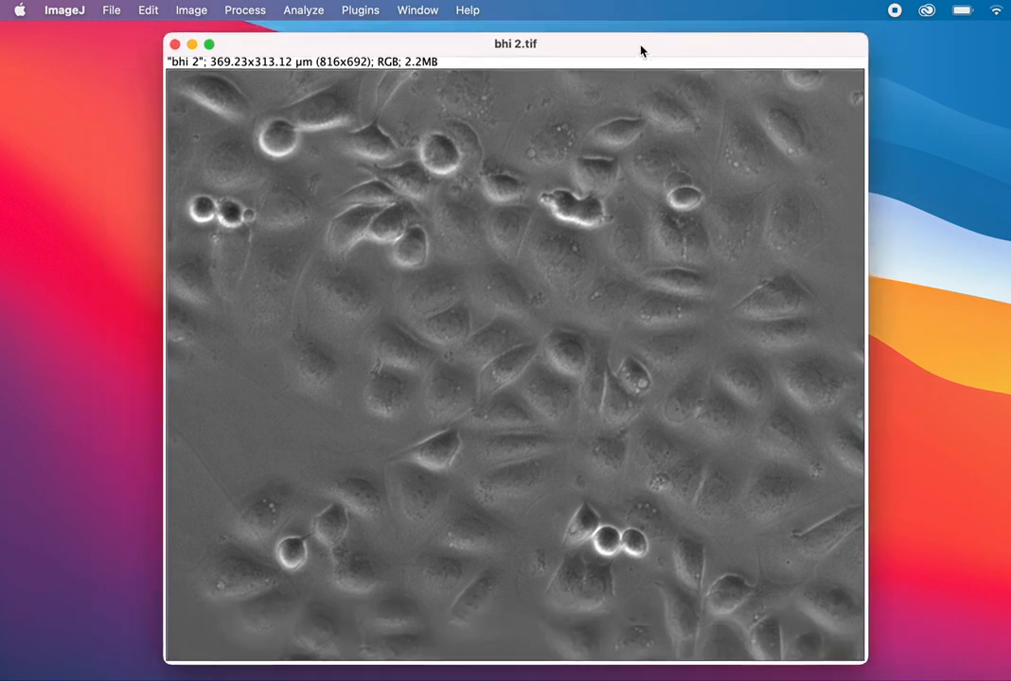
mouse_move(478, 48)
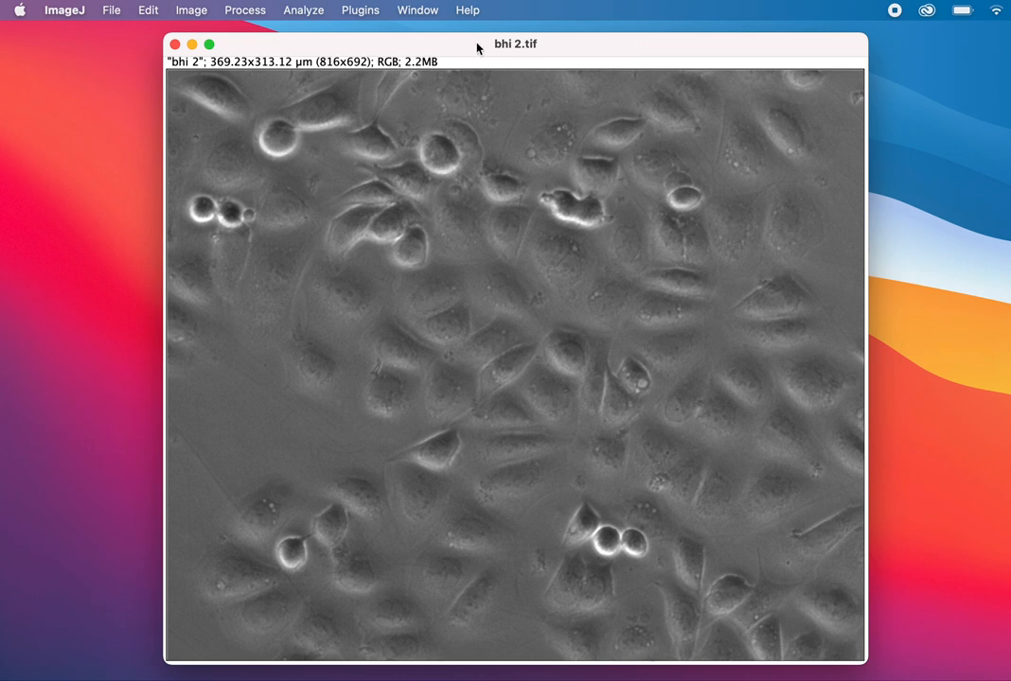
left_click(304, 10)
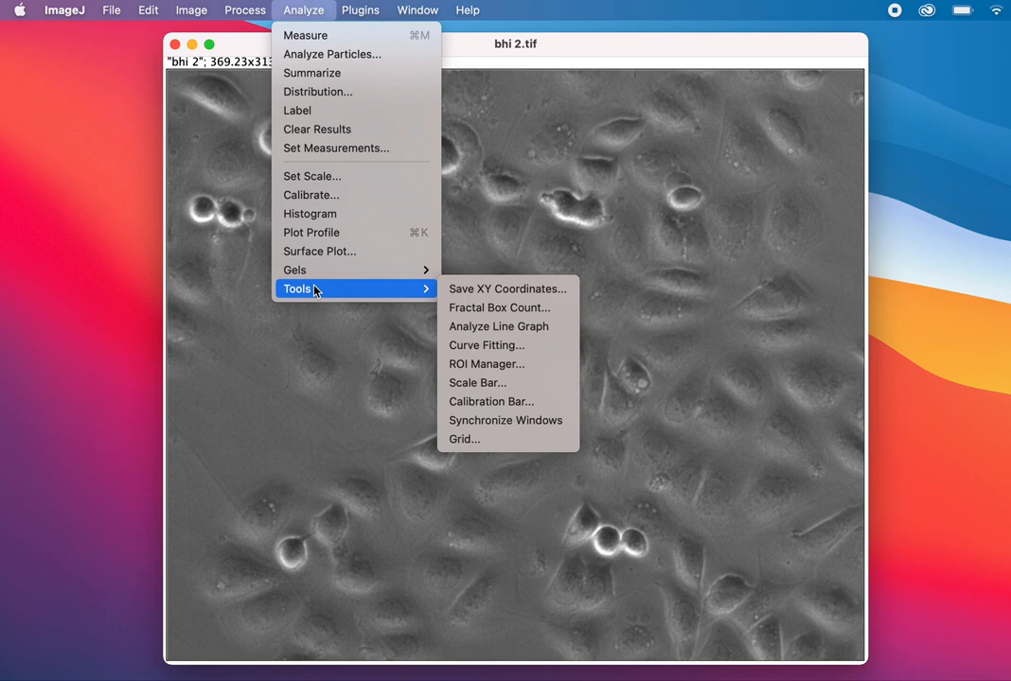
mouse_move(477, 382)
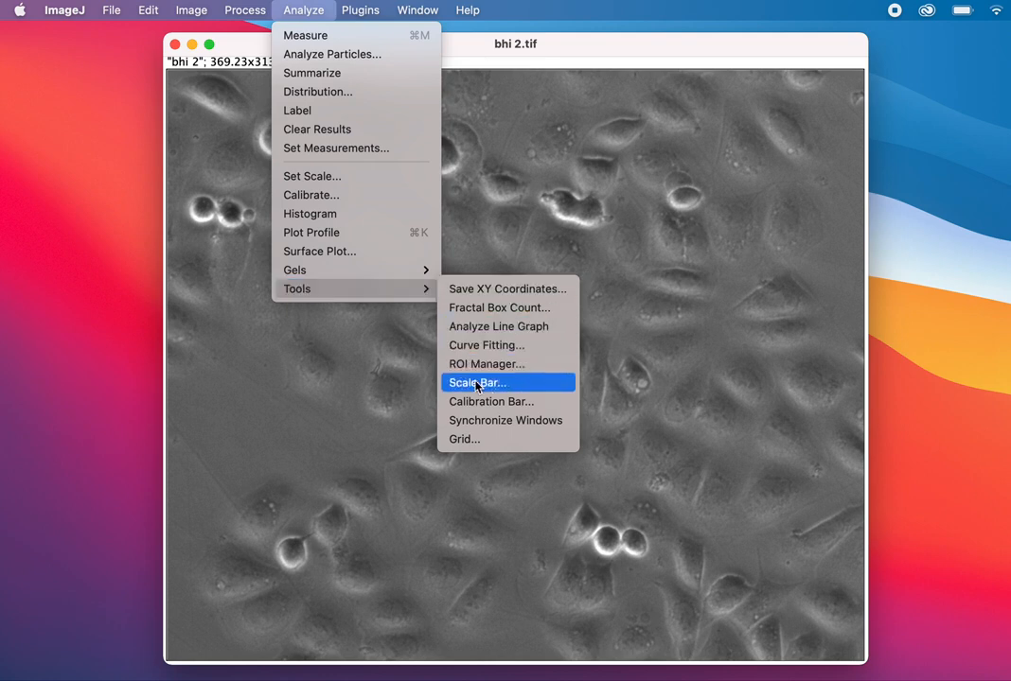
Open the Scale Bar tool, previewing a white 36 µm bar at lower right
left_click(477, 383)
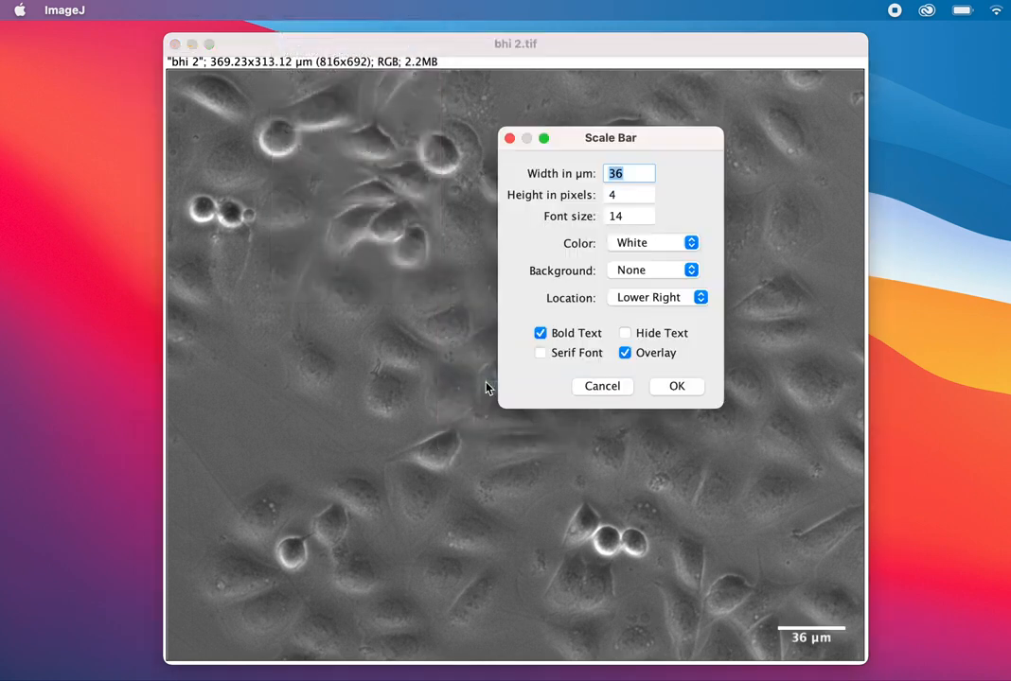
mouse_move(657, 138)
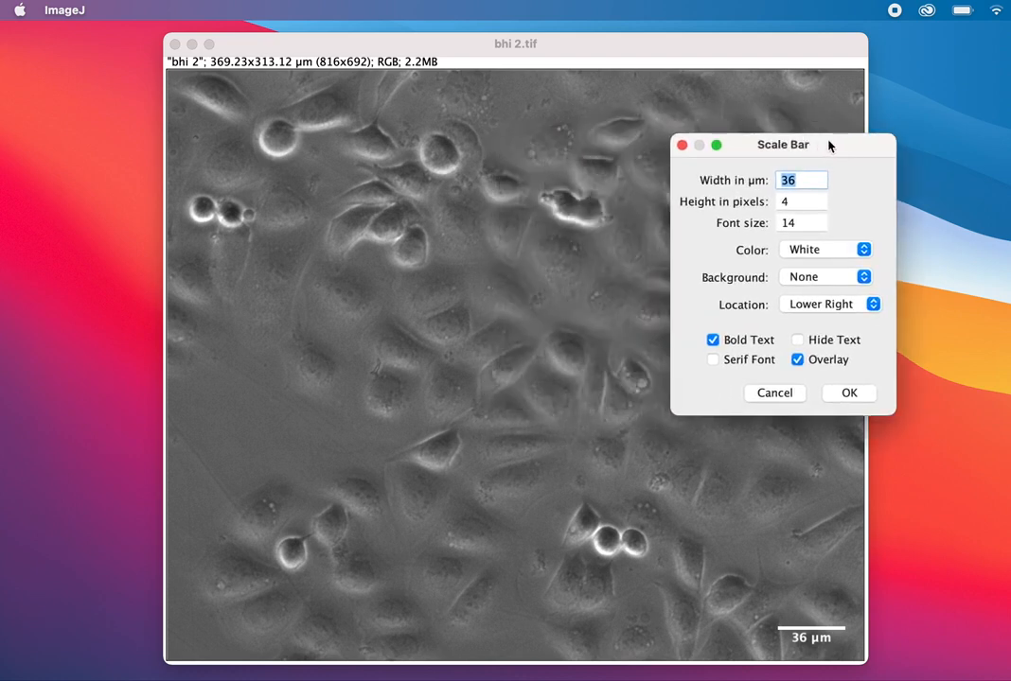
mouse_move(599, 311)
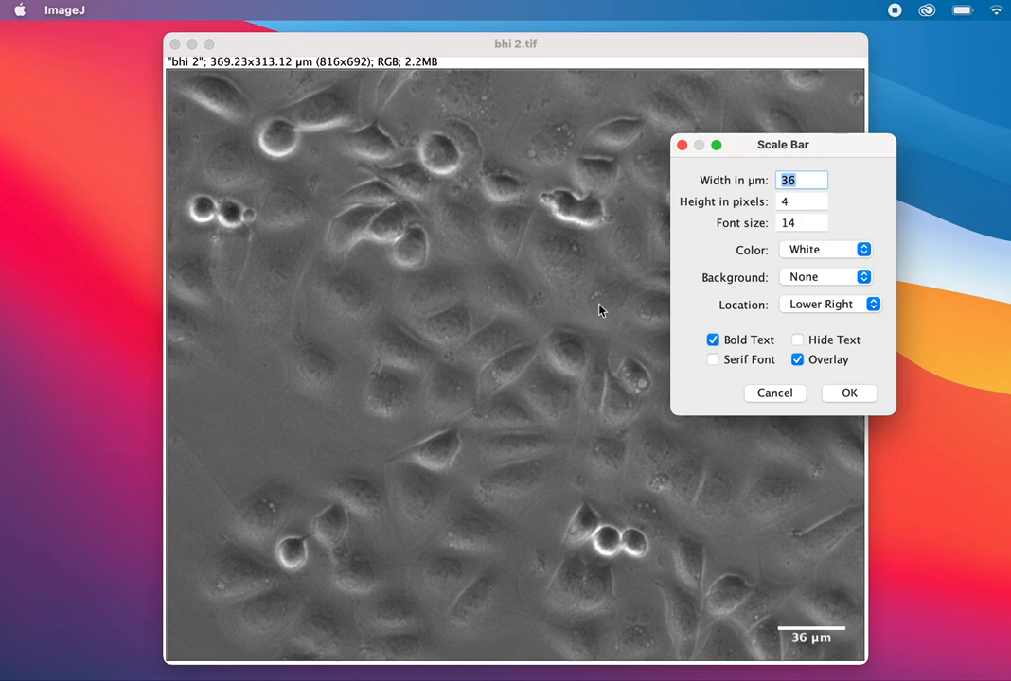
Set the scale bar width to 20 µm
type("2")
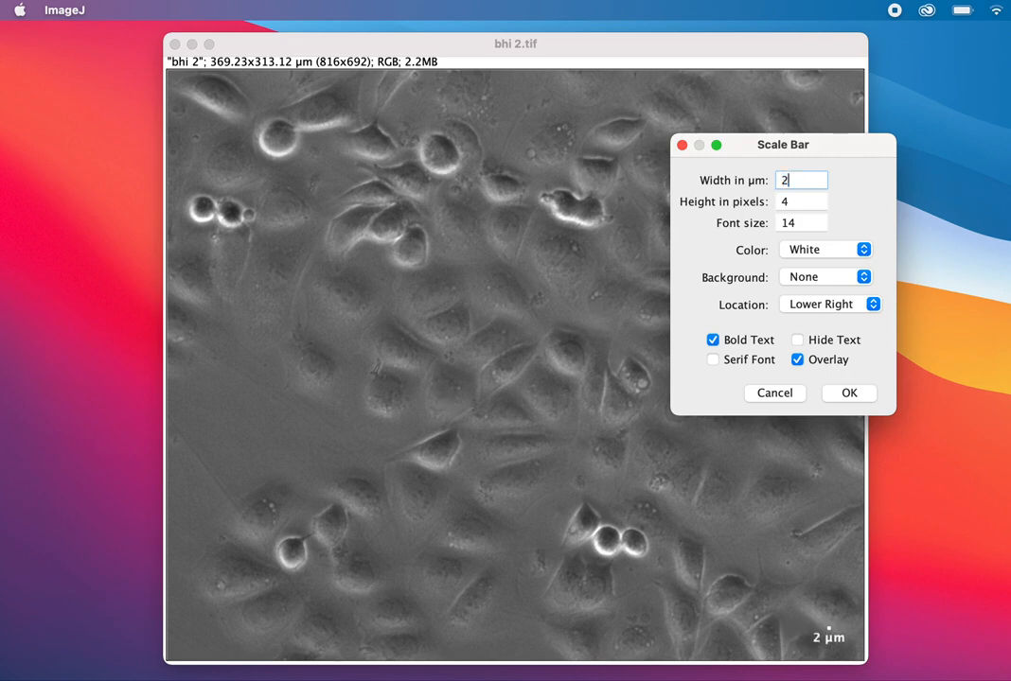
type("0")
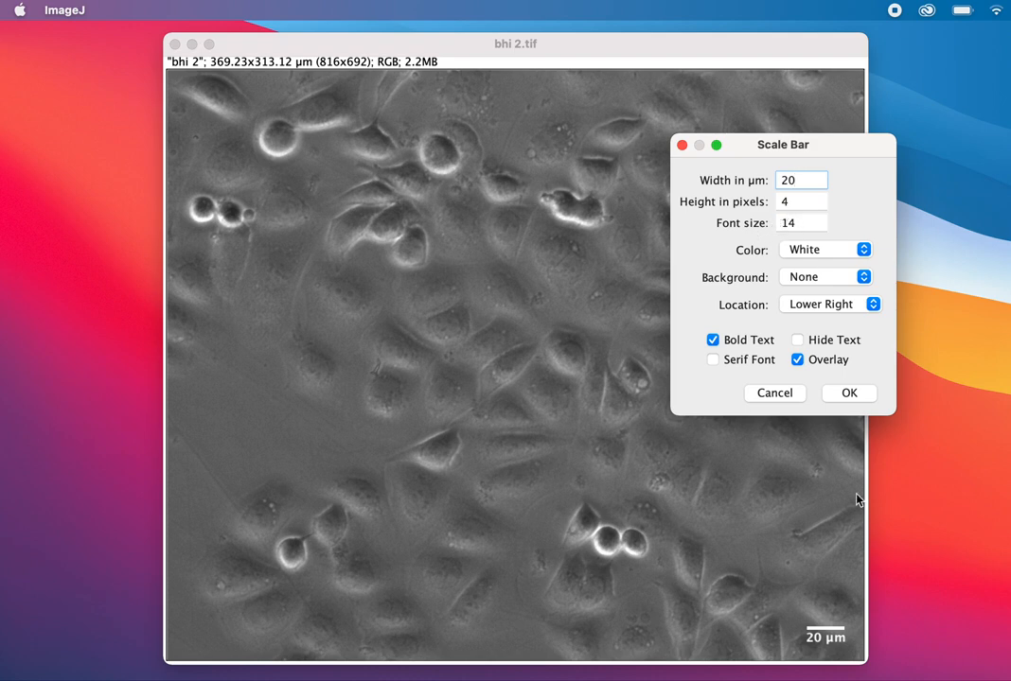
mouse_move(831, 636)
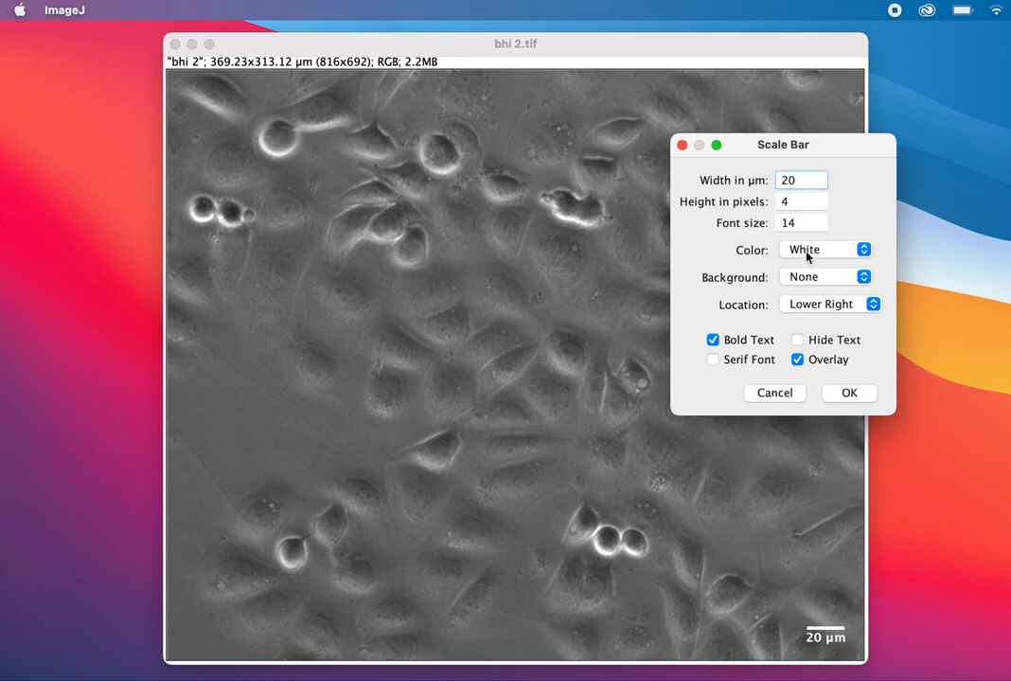
Try black options, then keep the bar white with background set to None
left_click(823, 249)
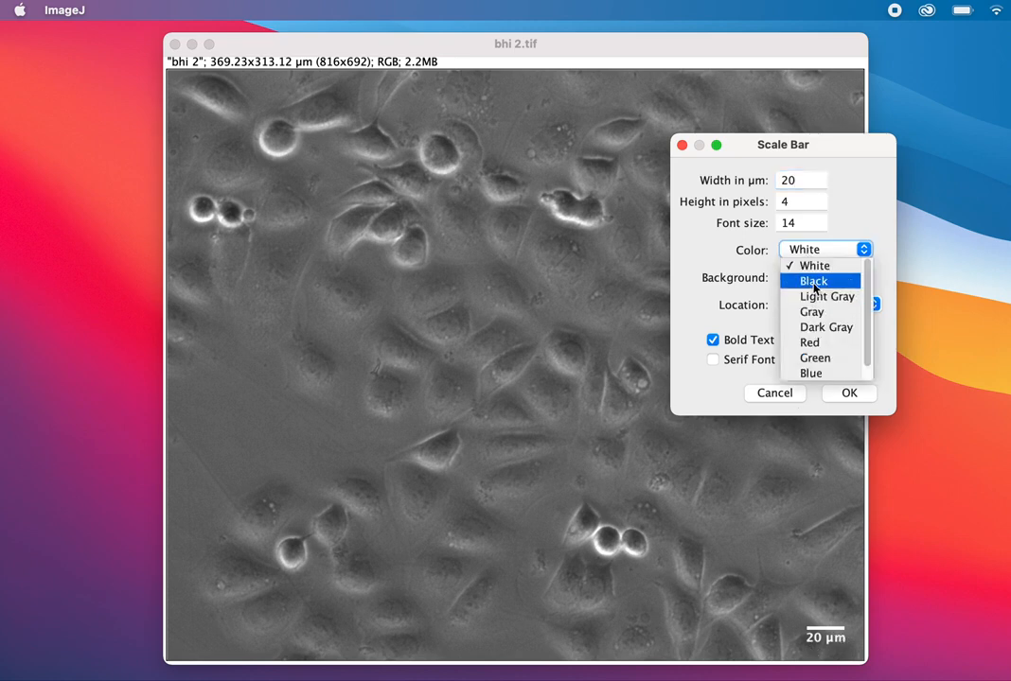
left_click(812, 281)
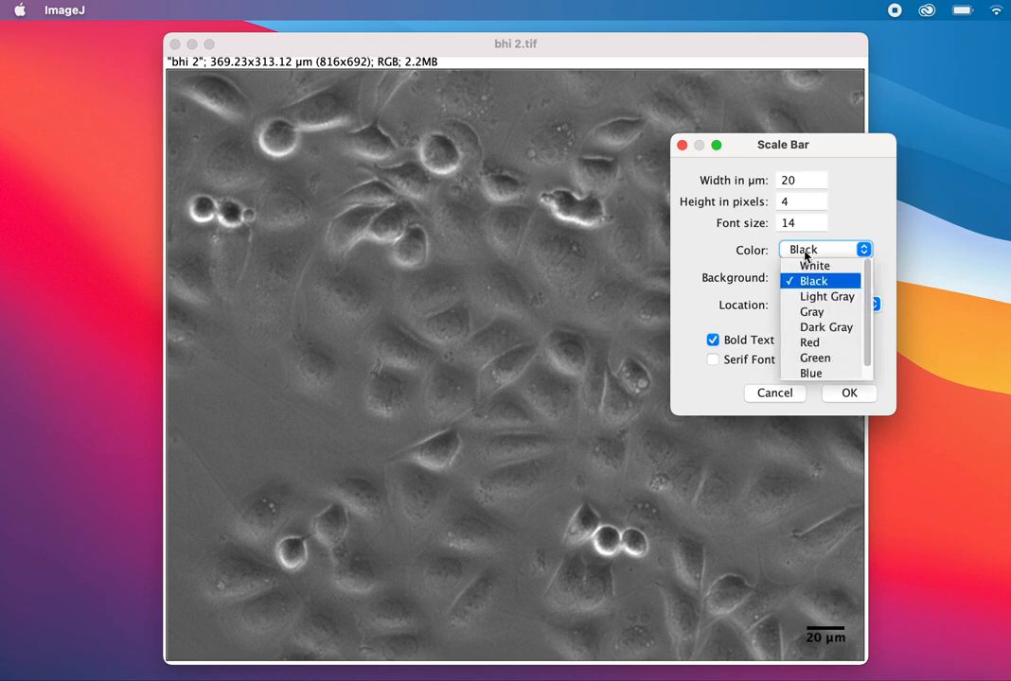
left_click(814, 265)
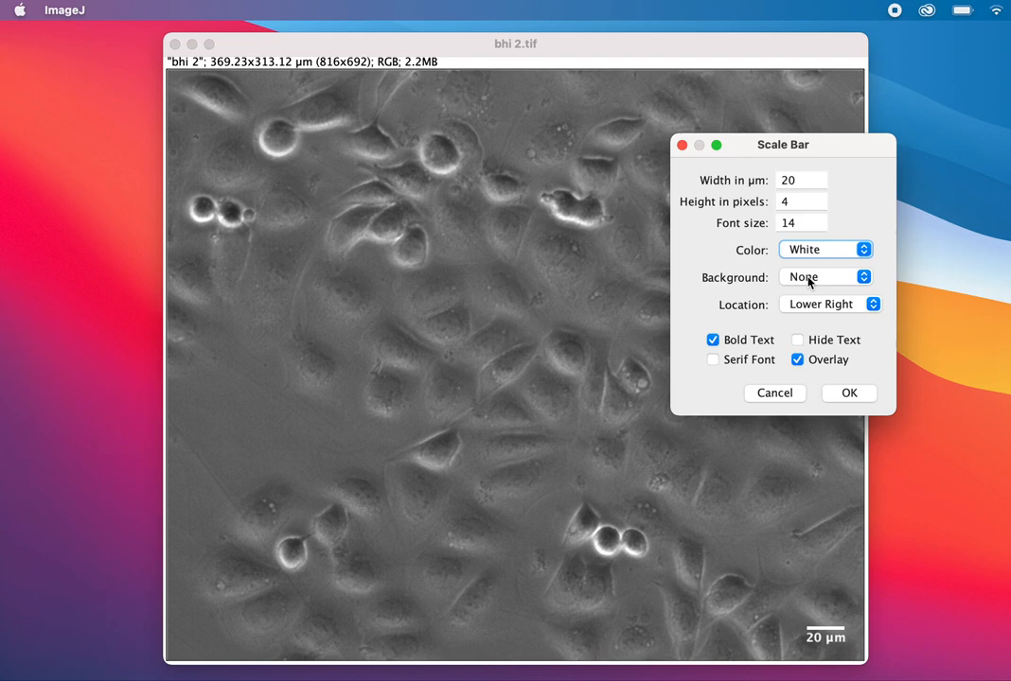
left_click(823, 276)
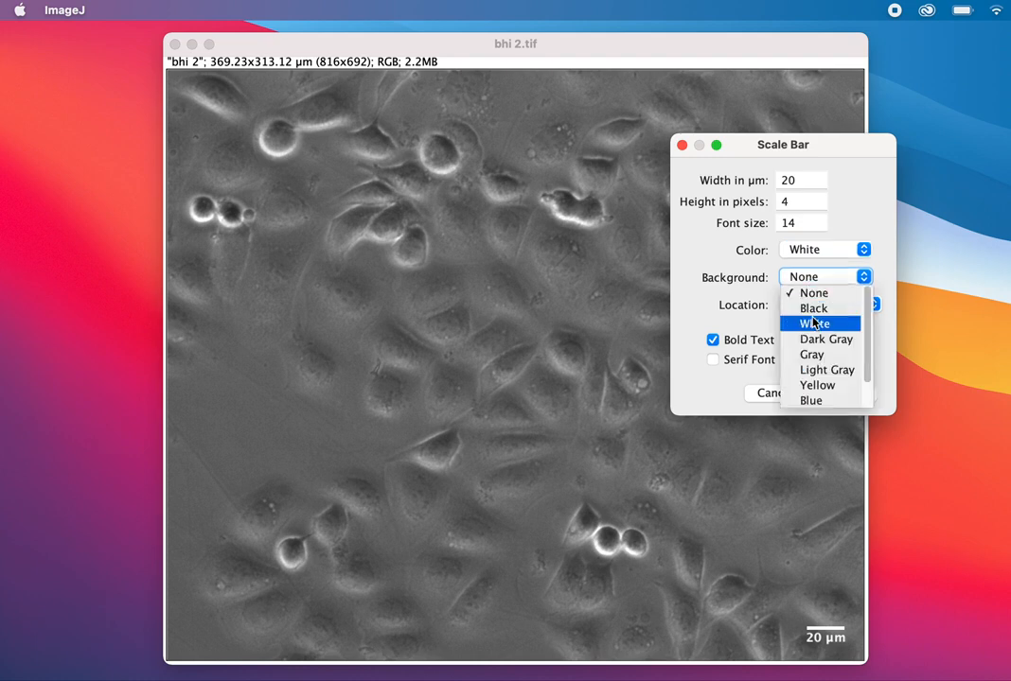
left_click(812, 308)
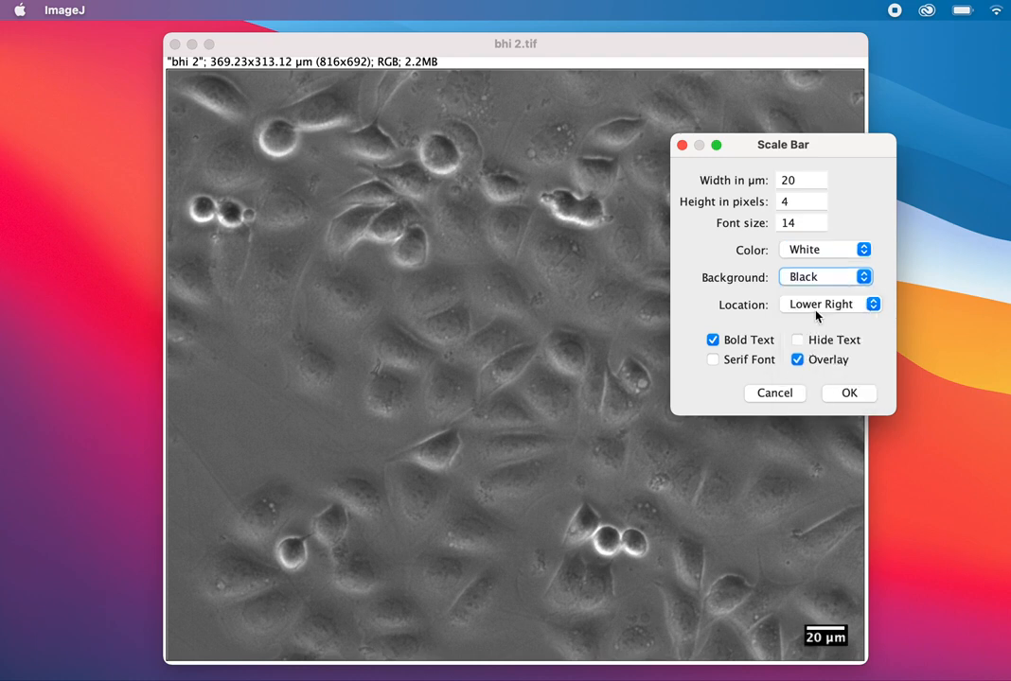
left_click(824, 277)
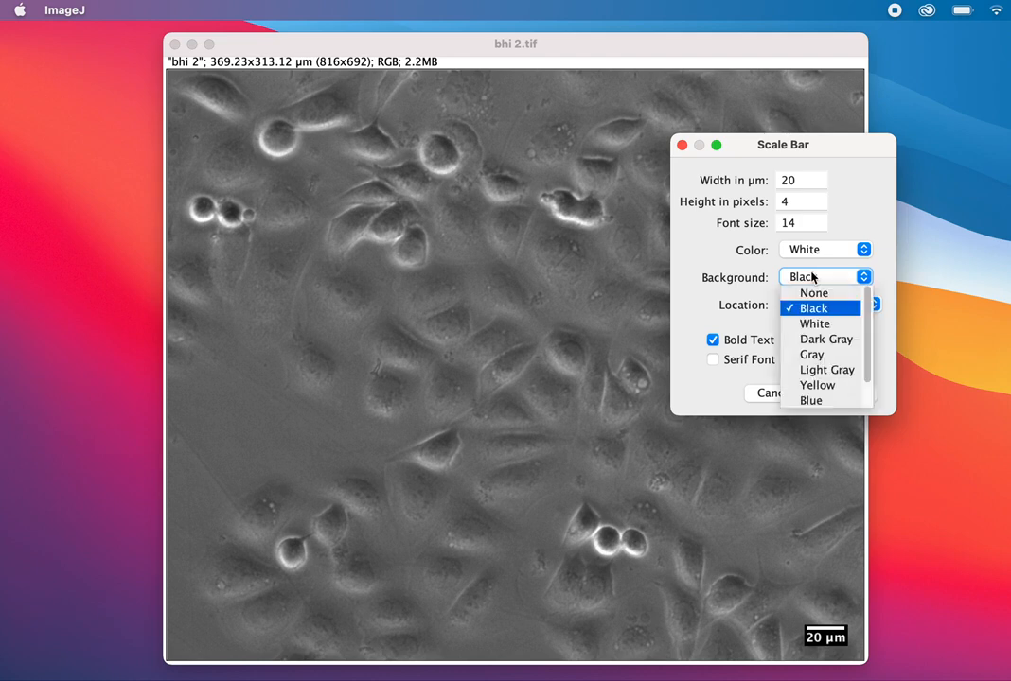
left_click(813, 293)
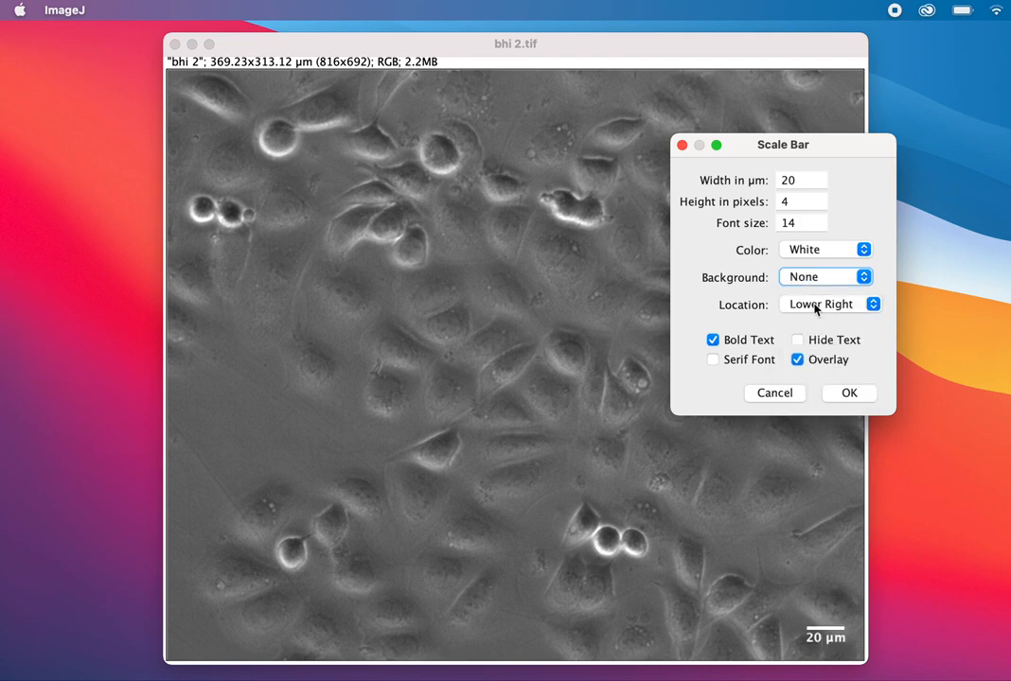
mouse_move(805, 313)
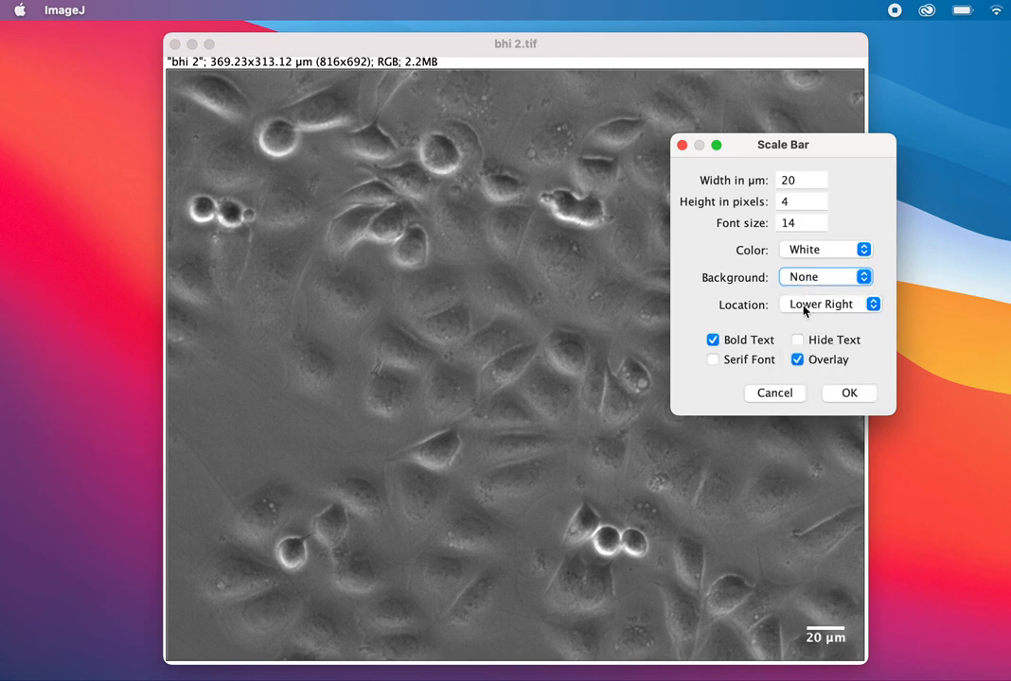
Keep the bar at Lower Right and tick Hide Text to remove its label
left_click(830, 303)
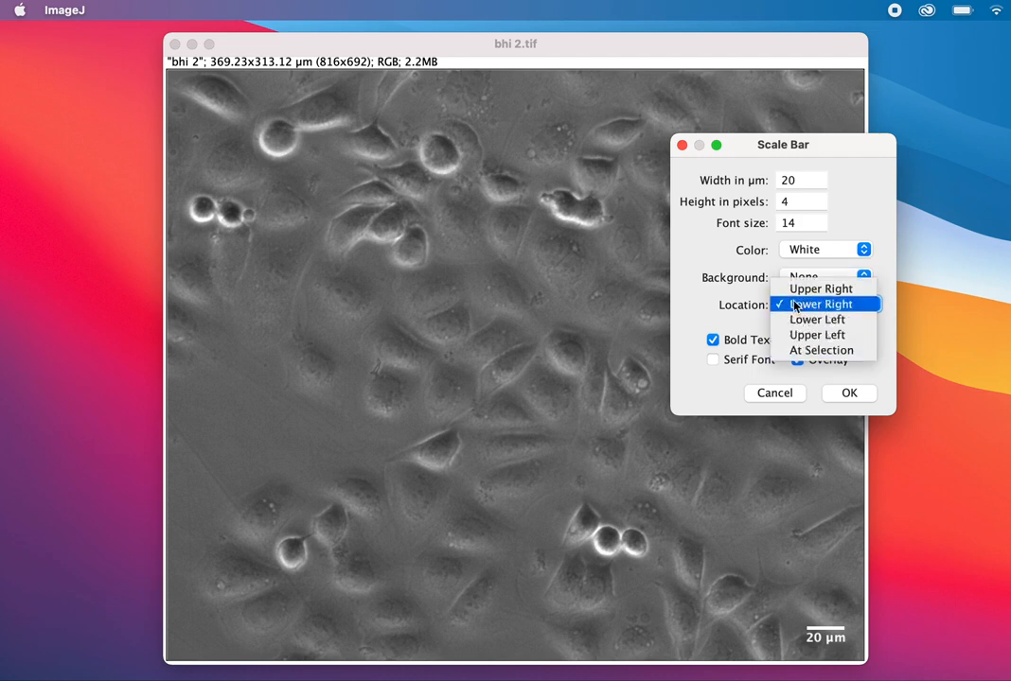
left_click(823, 304)
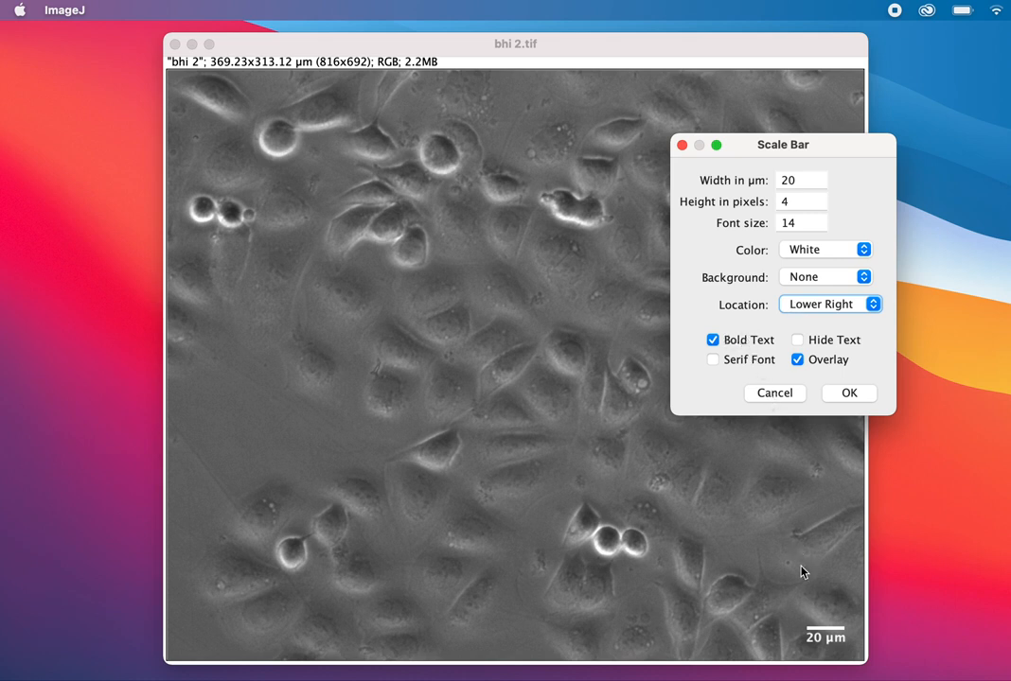
mouse_move(775, 518)
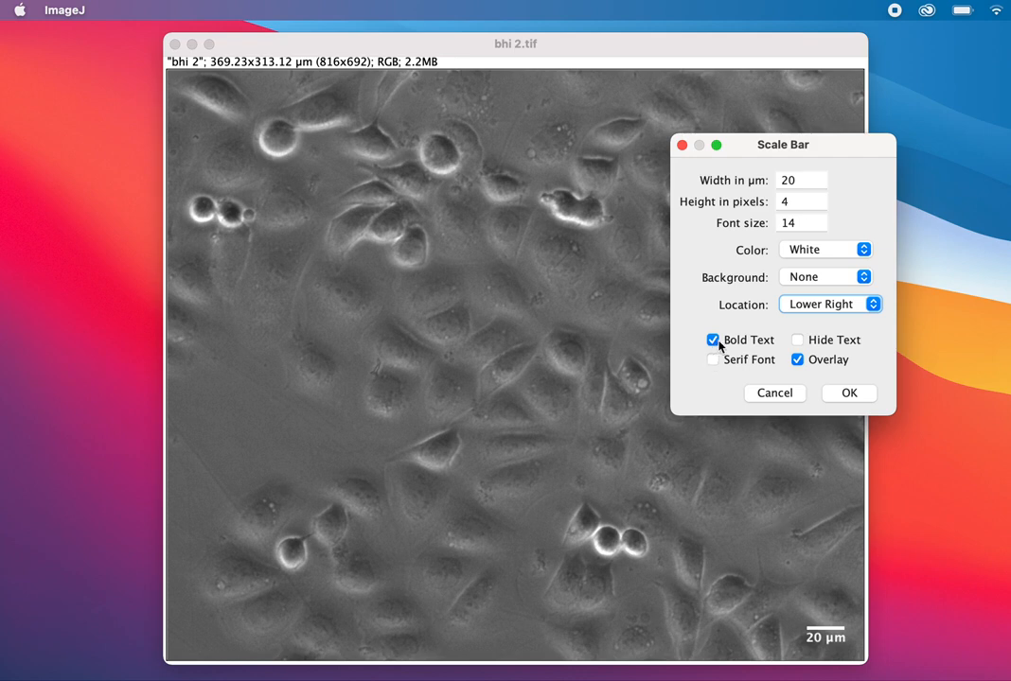
left_click(798, 340)
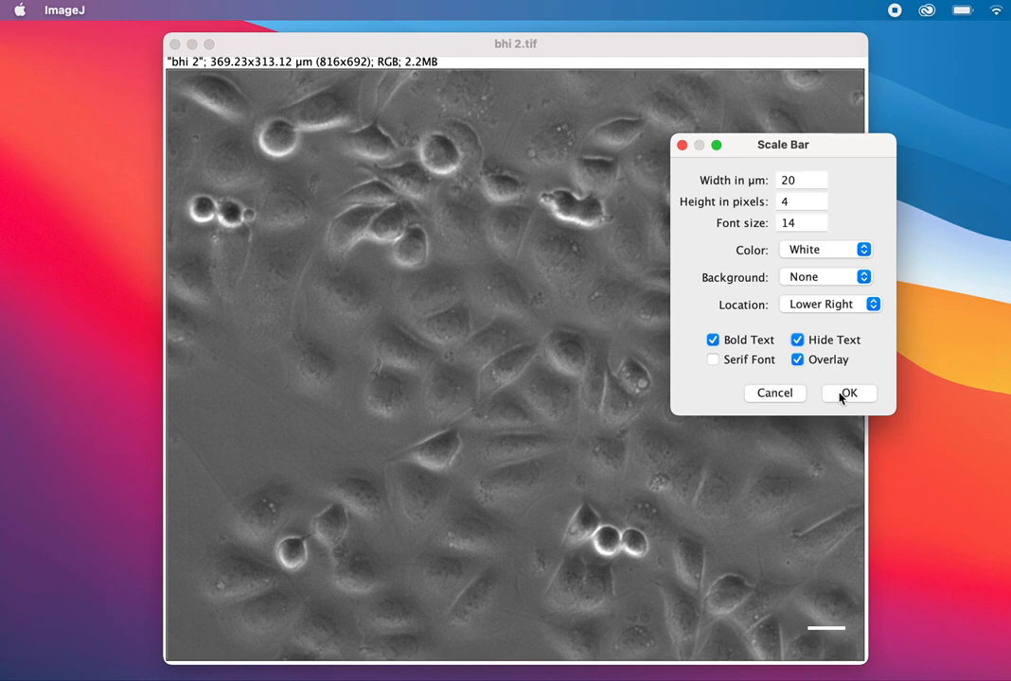
Apply the unlabelled white 20 µm scale bar to the cropped cell image
left_click(848, 393)
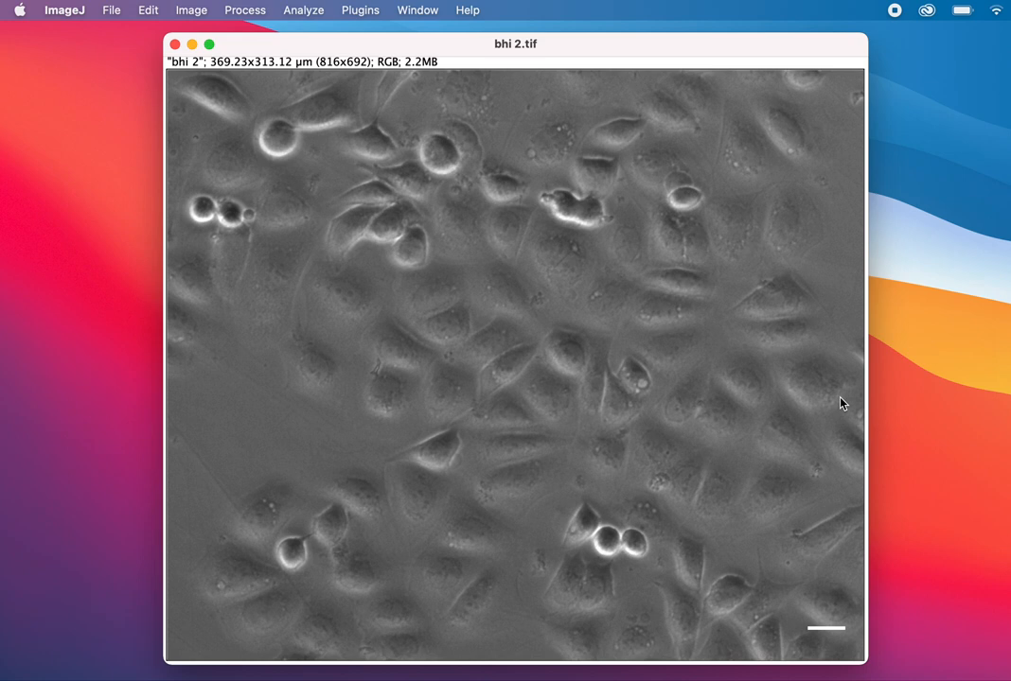
mouse_move(841, 636)
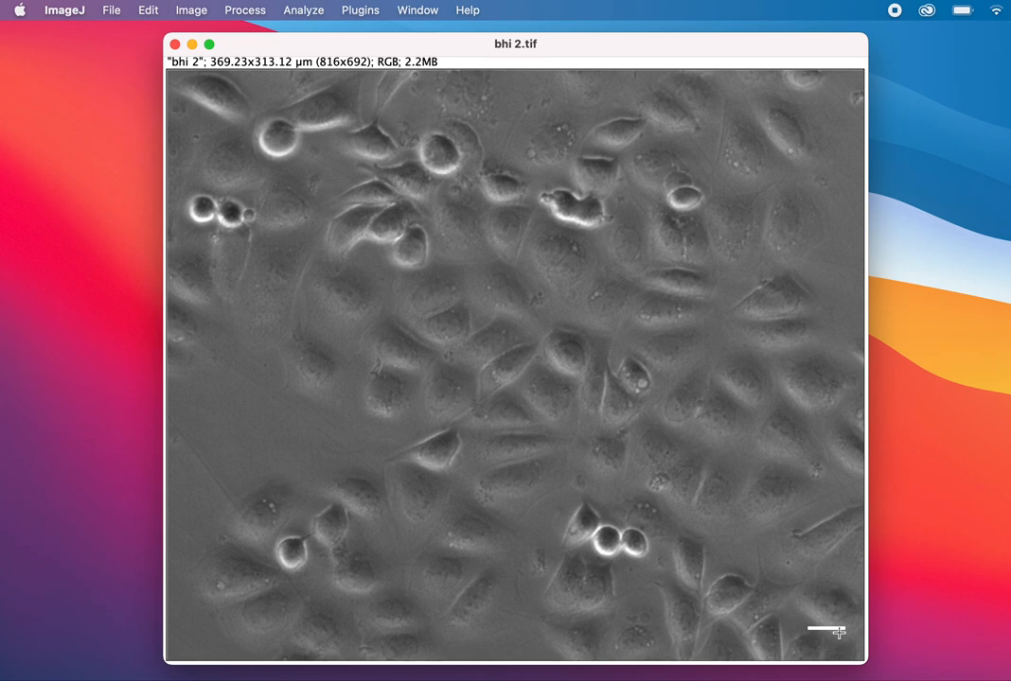
mouse_move(802, 629)
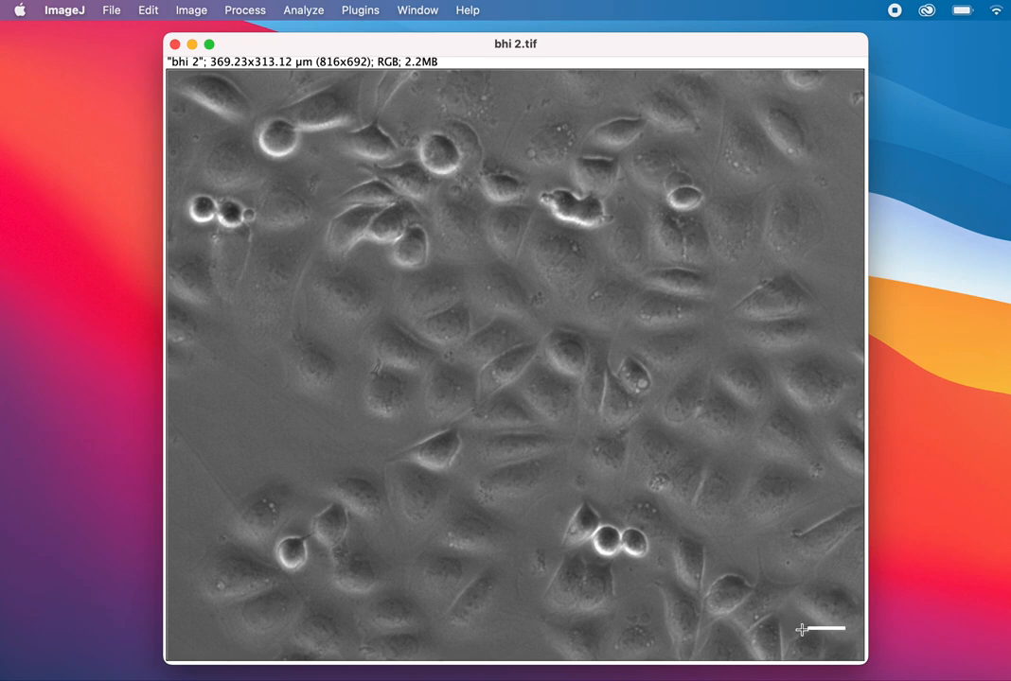
mouse_move(819, 629)
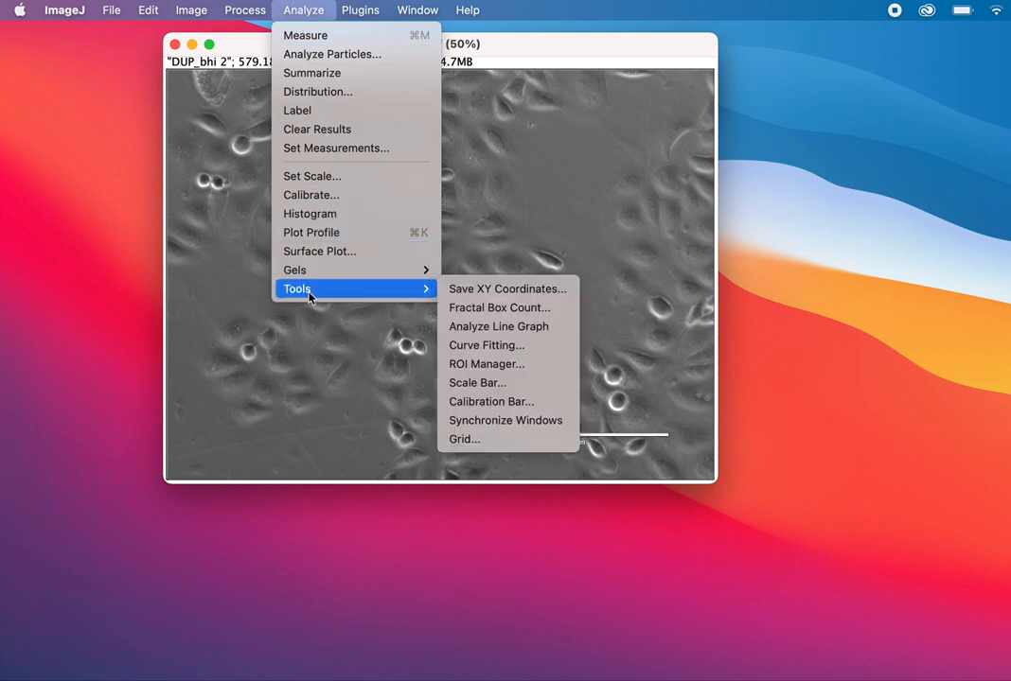
Add a white 20 µm scale bar, height 8 with hidden text, to the duplicate image
left_click(477, 382)
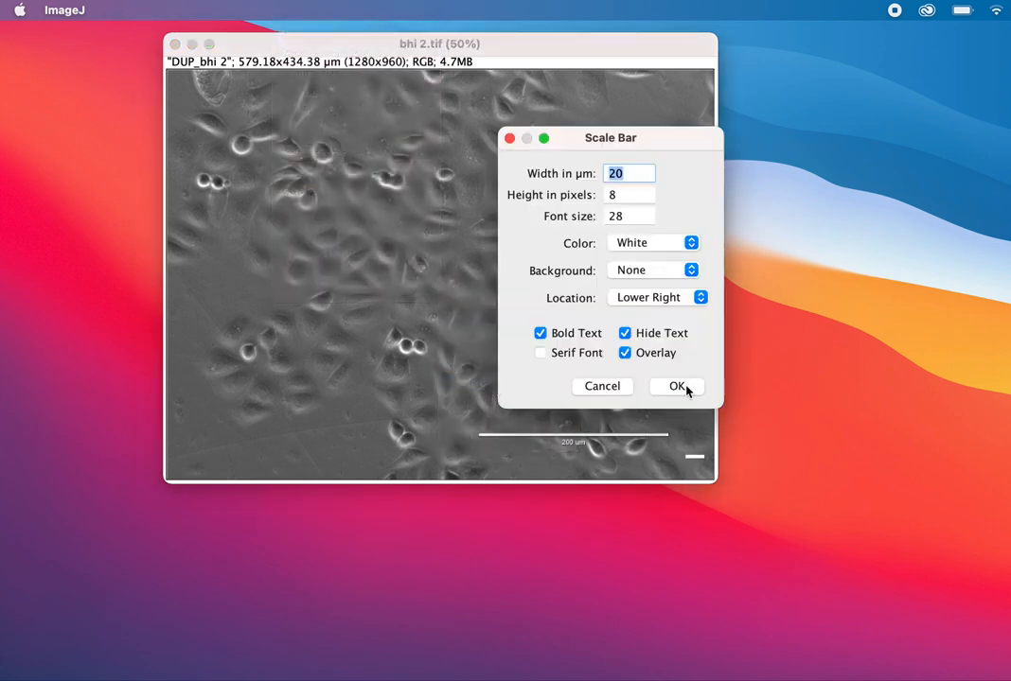
left_click(678, 386)
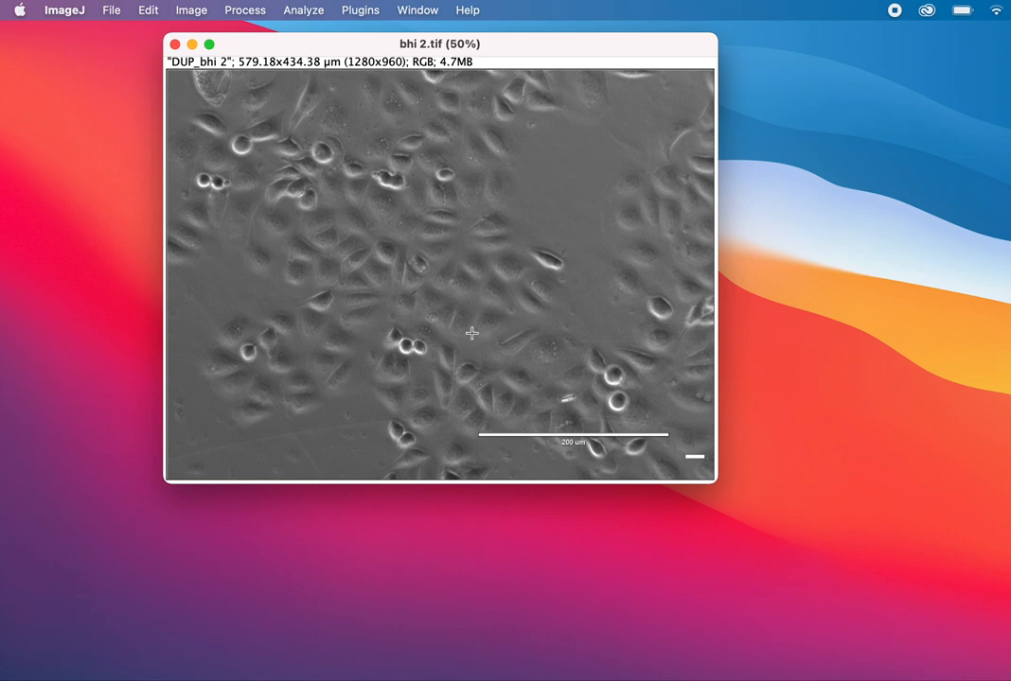
mouse_move(672, 459)
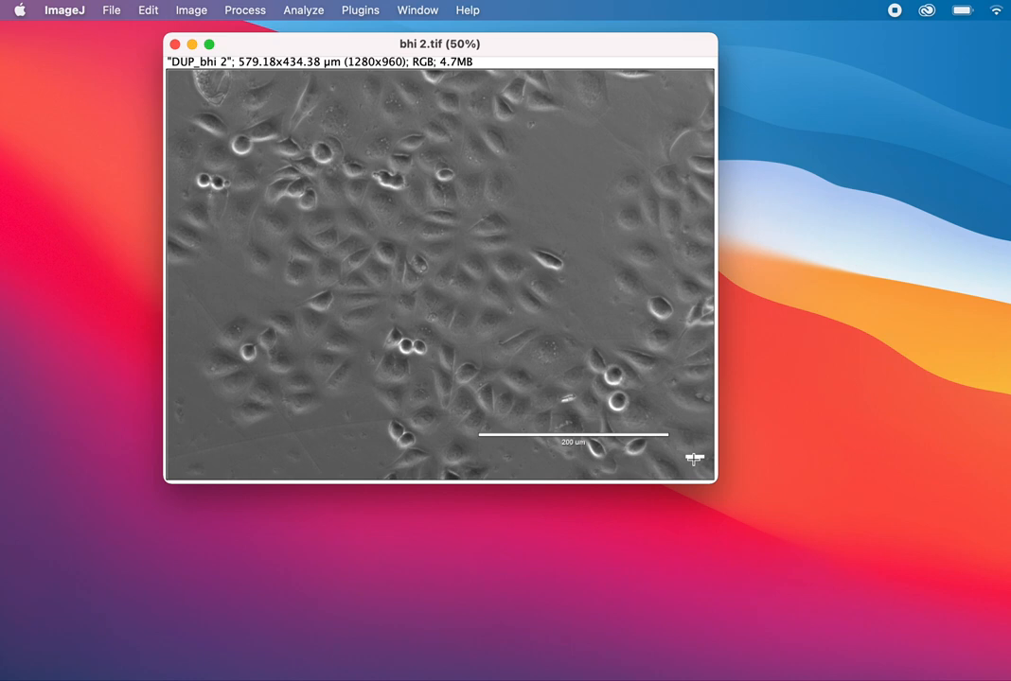
mouse_move(112, 10)
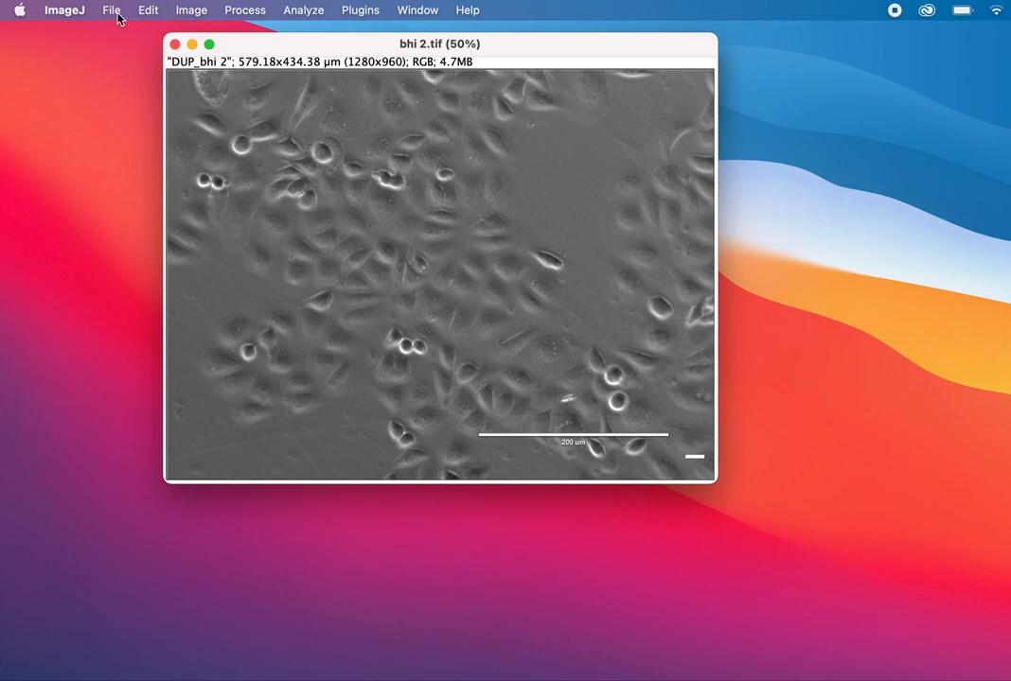
Save the annotated duplicate image to the Desktop as JPEG 'aaaa.jpg'
left_click(111, 10)
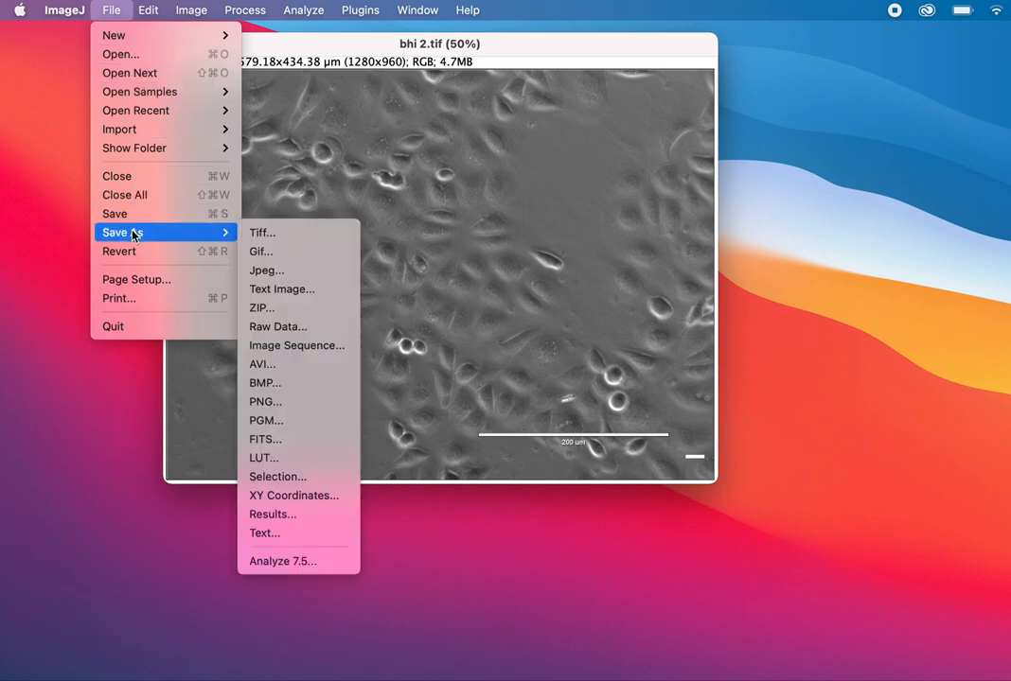
mouse_move(268, 269)
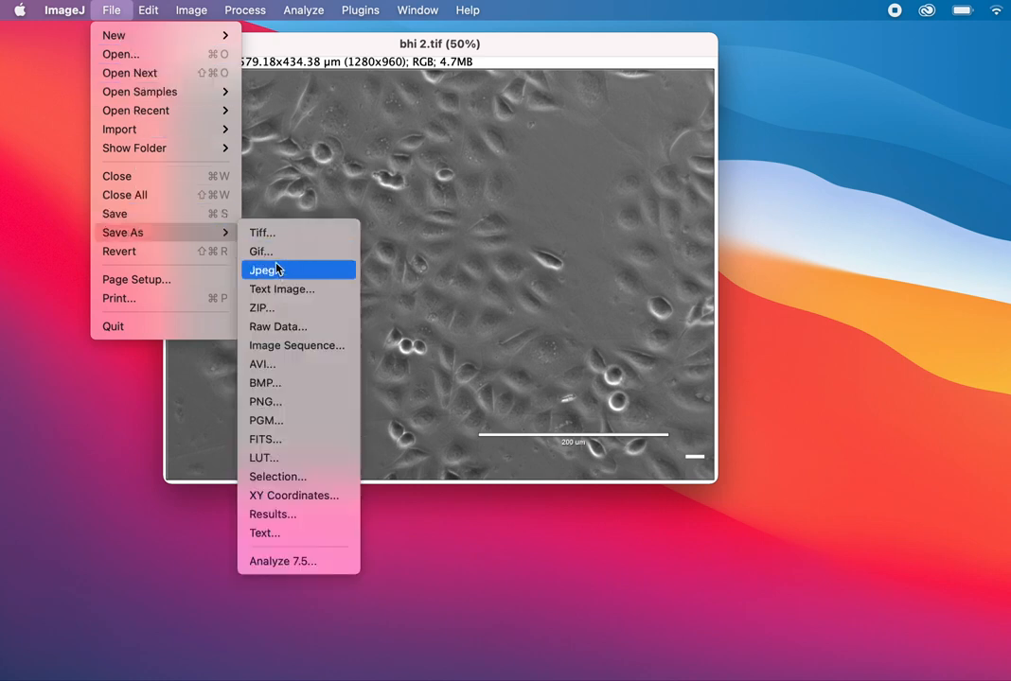
mouse_move(276, 271)
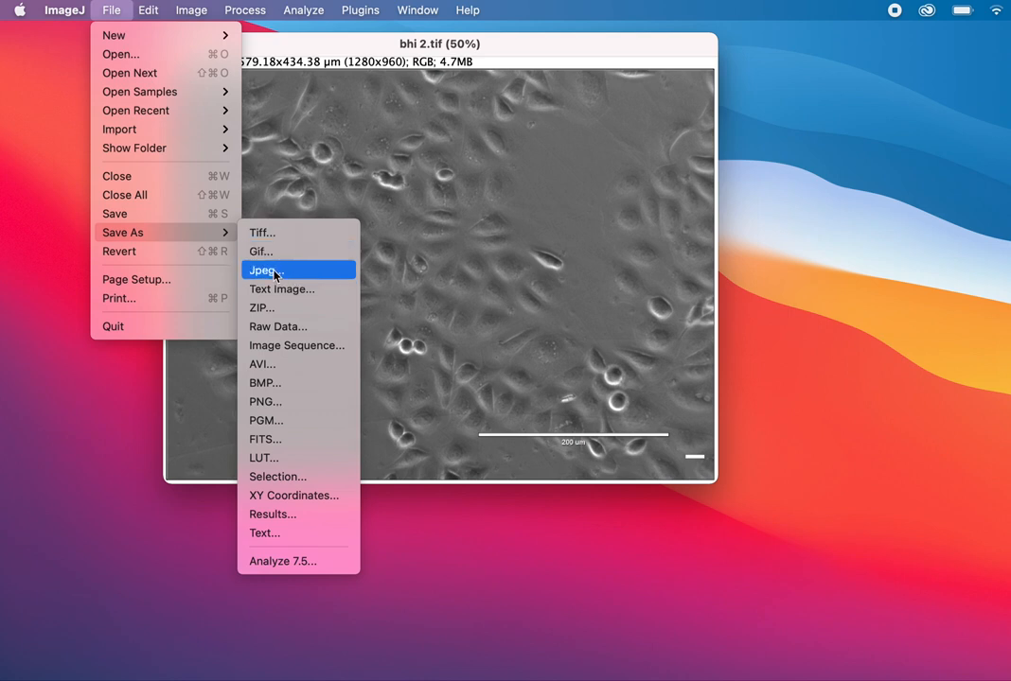
left_click(264, 271)
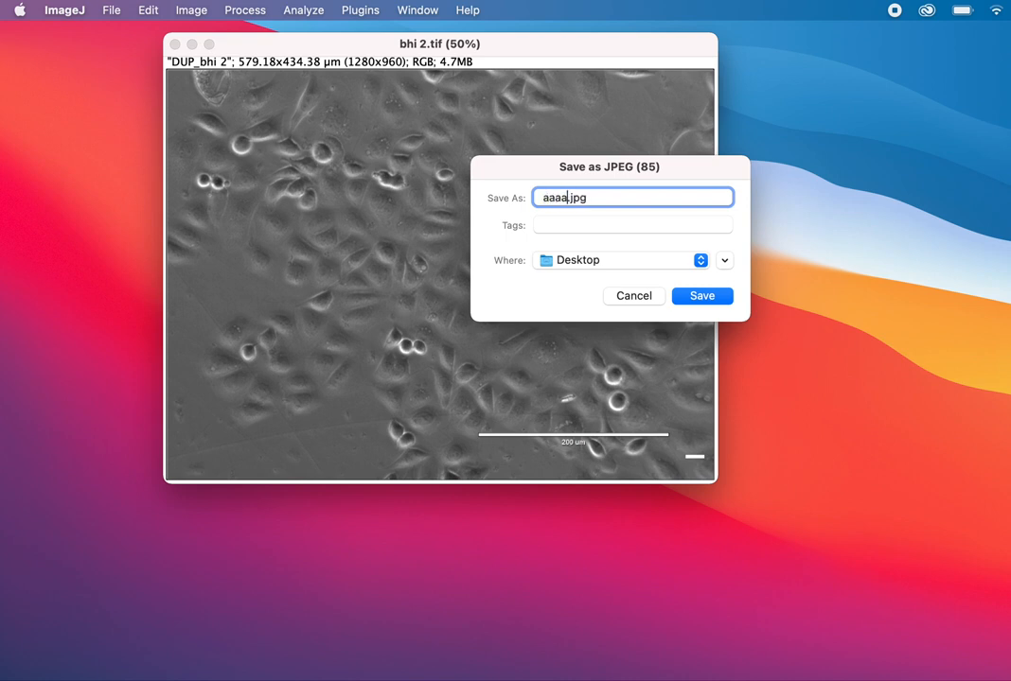
left_click(702, 296)
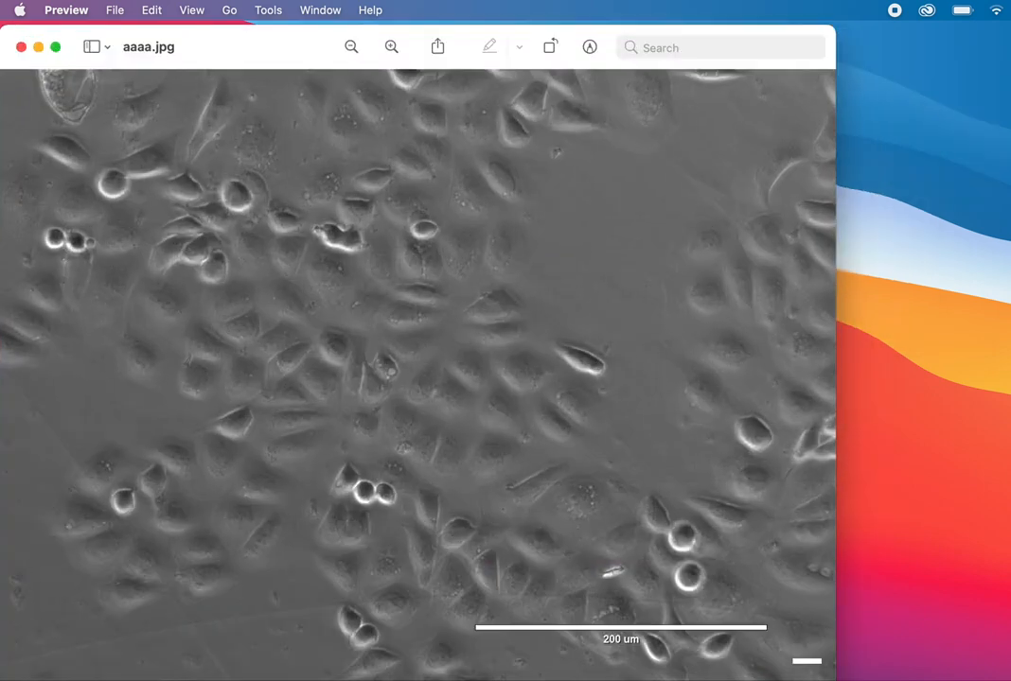
mouse_move(294, 51)
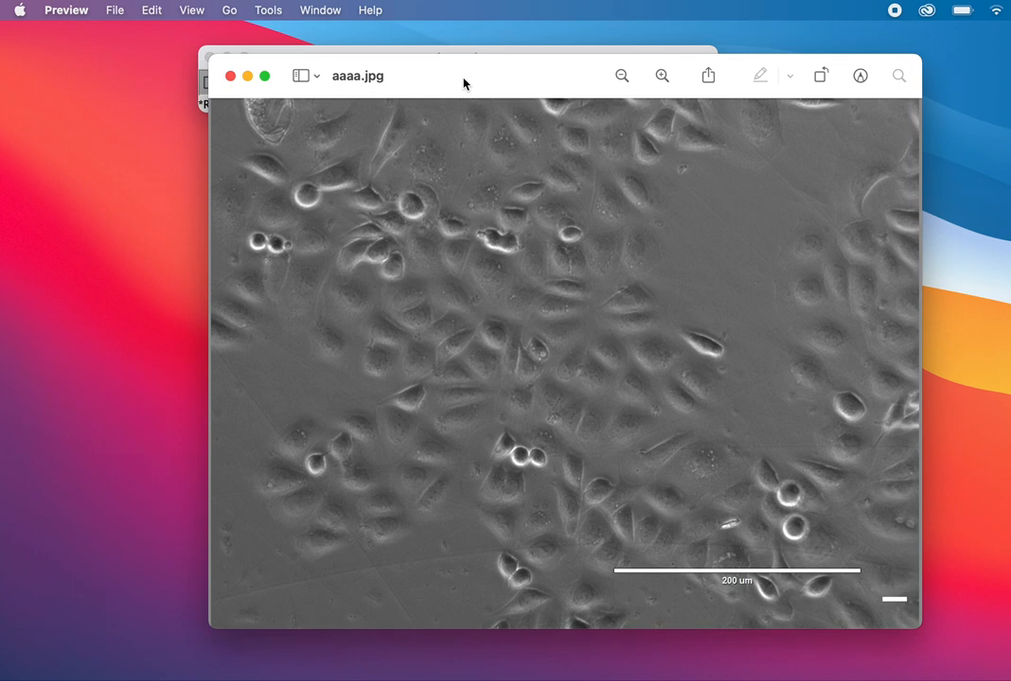
mouse_move(719, 12)
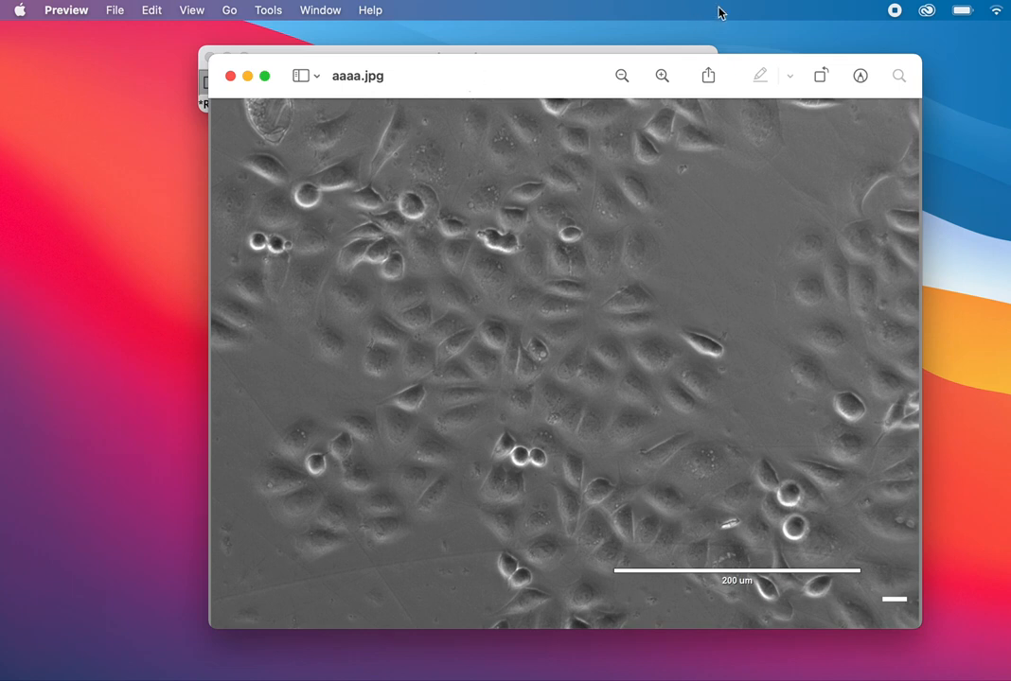